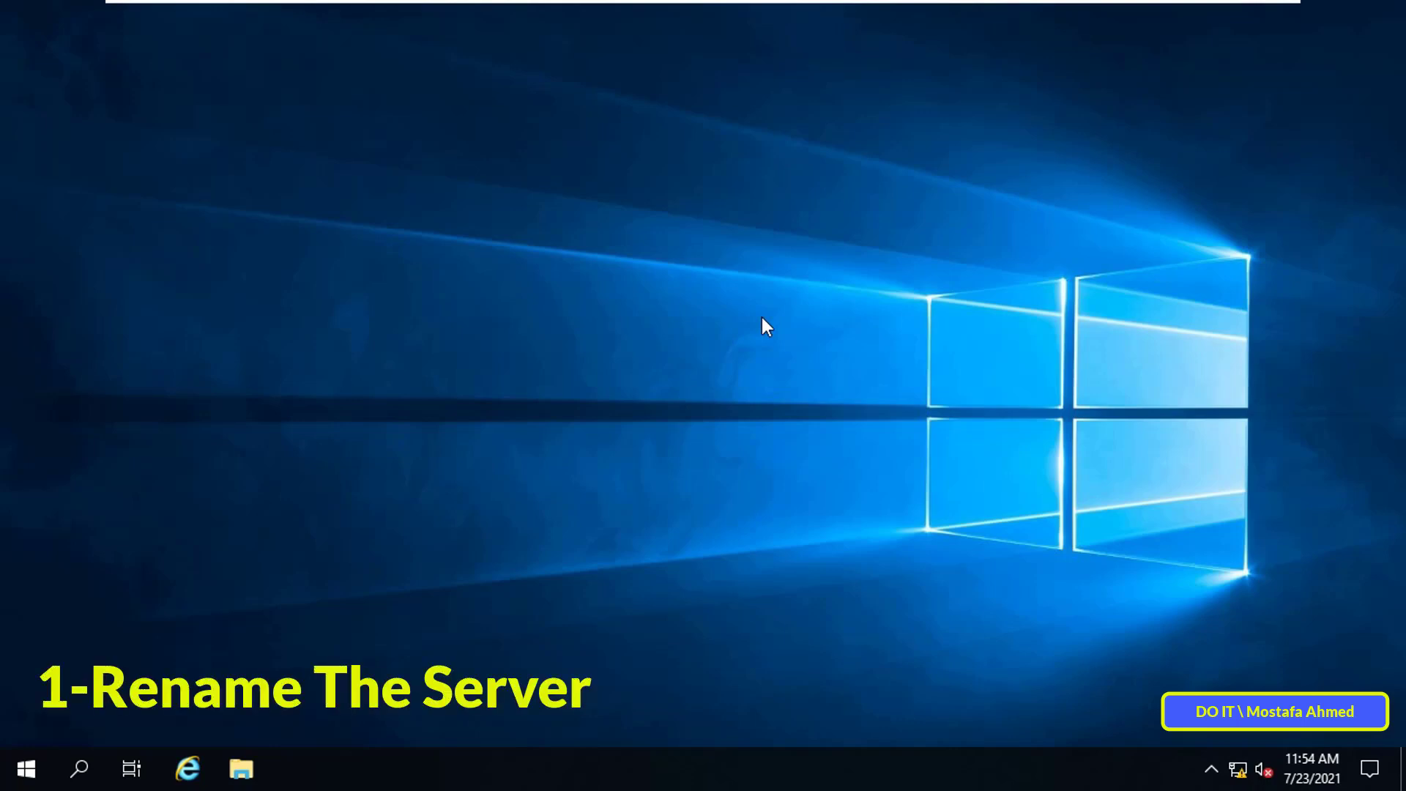
mouse_move(830, 378)
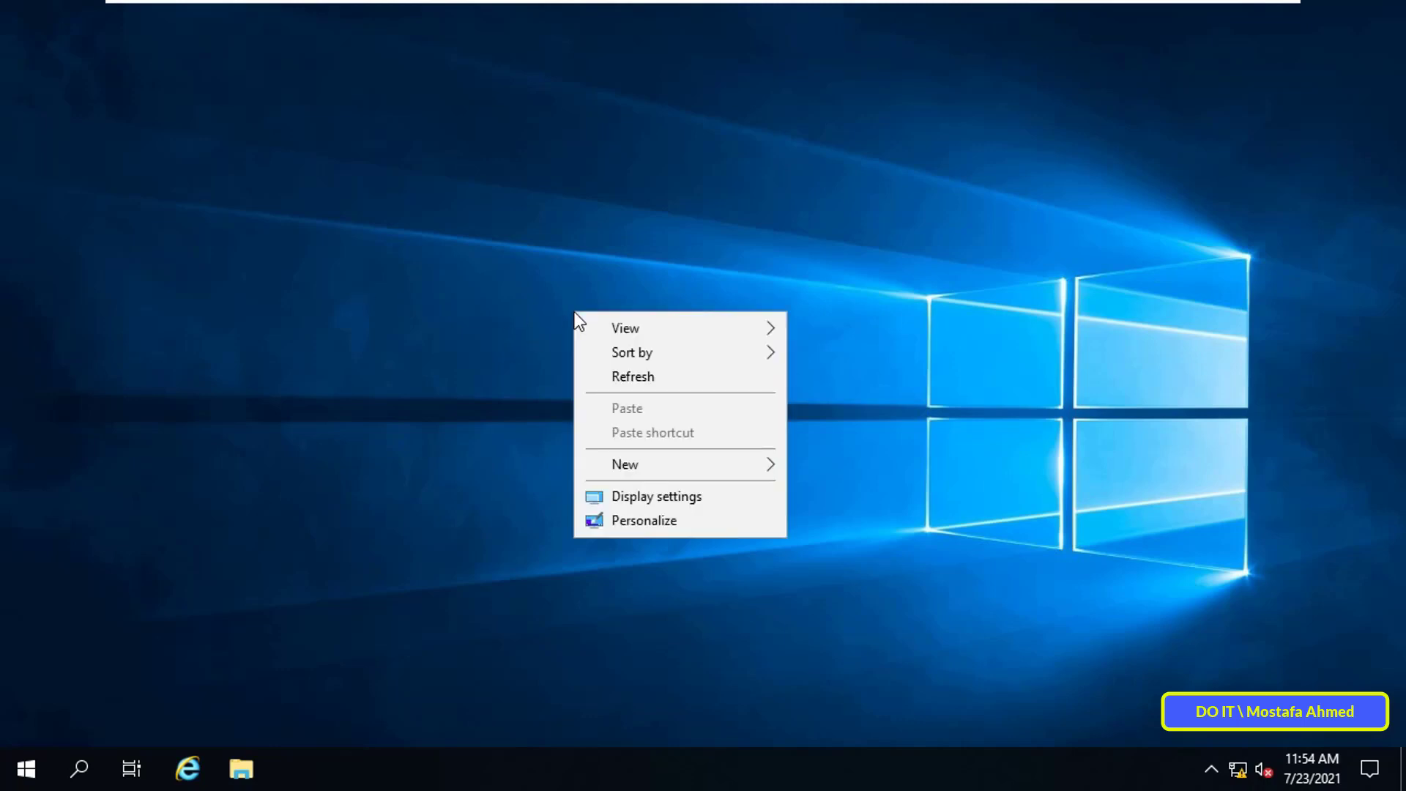
mouse_move(656, 540)
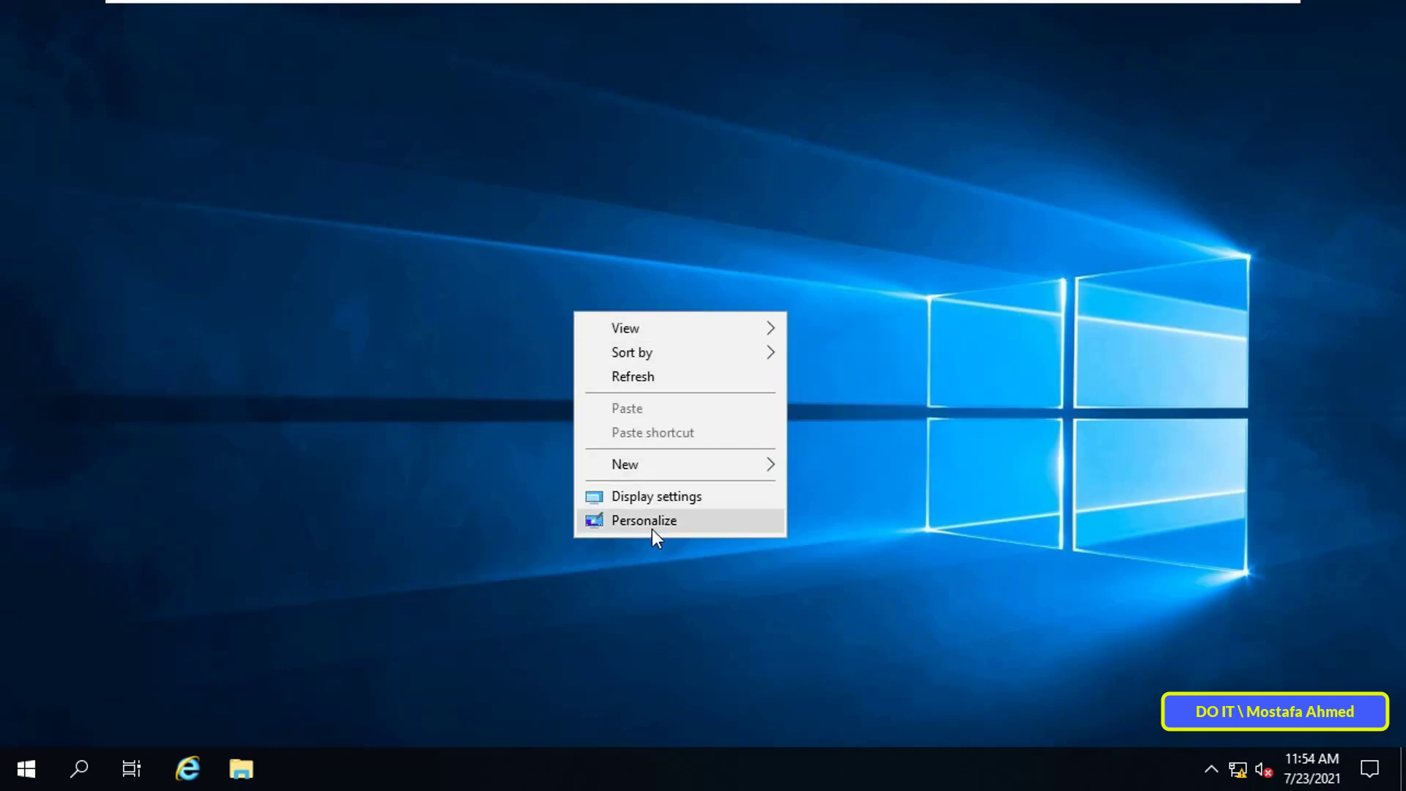
Step: Enable the Computer, Recycle Bin and Control Panel desktop icons via Personalize > Themes and confirm
left_click(645, 522)
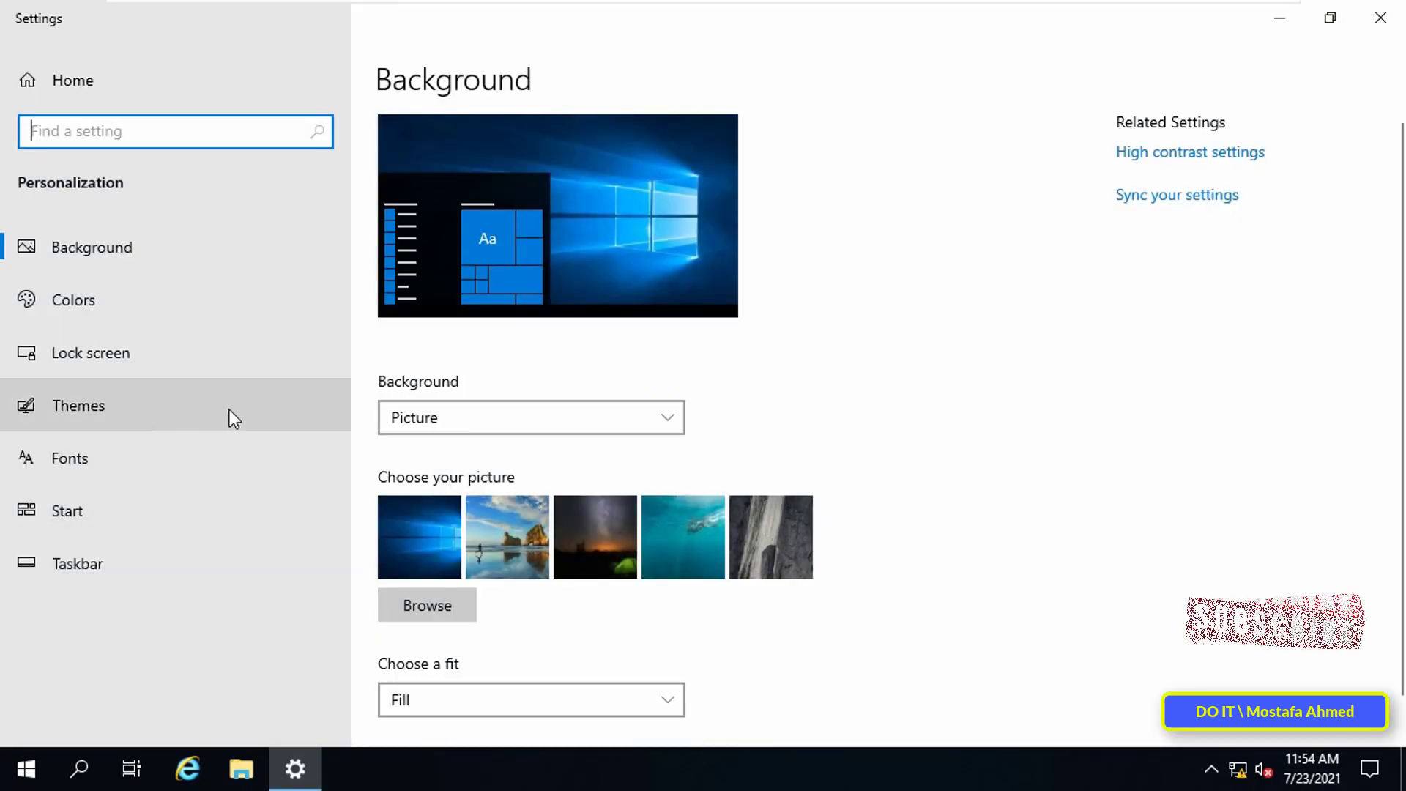
left_click(76, 406)
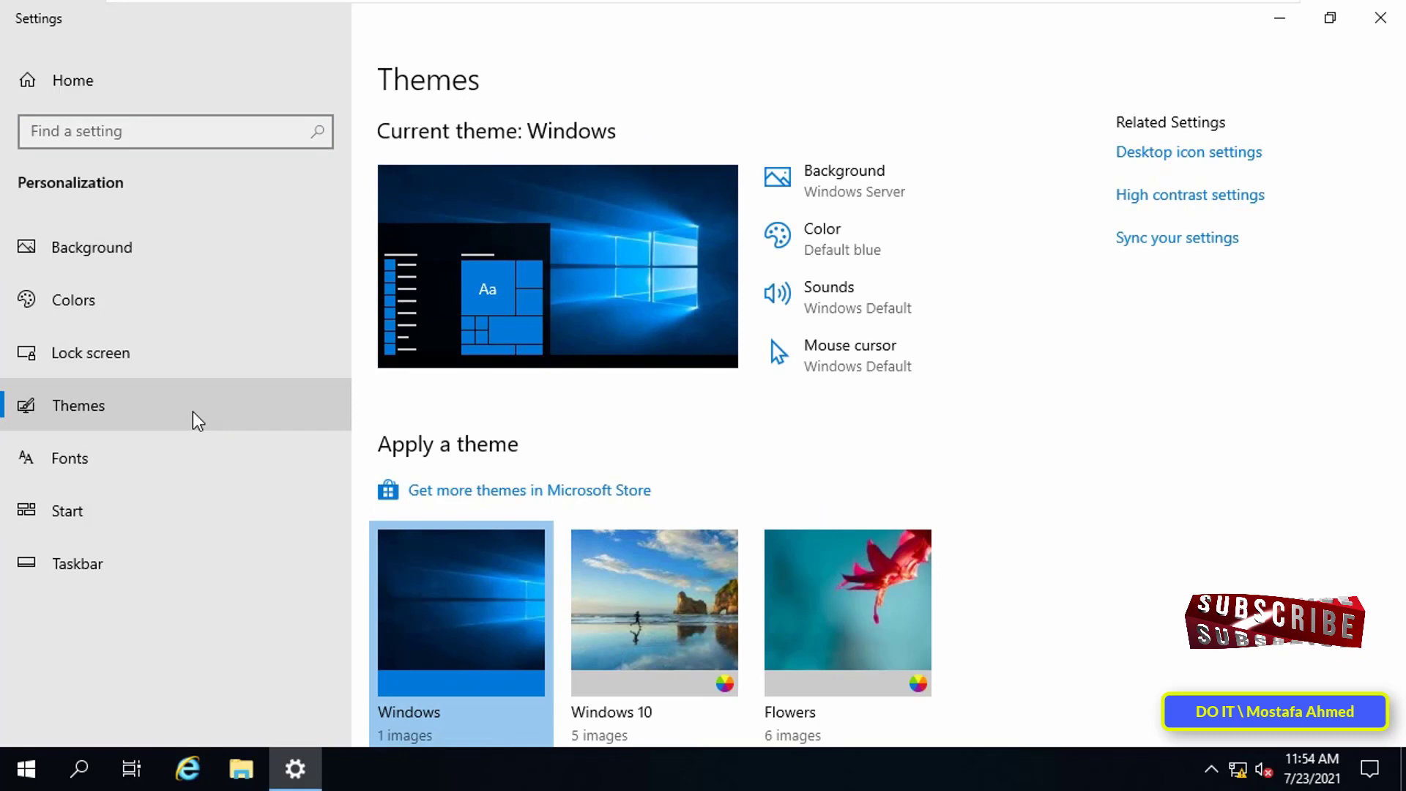
left_click(1190, 153)
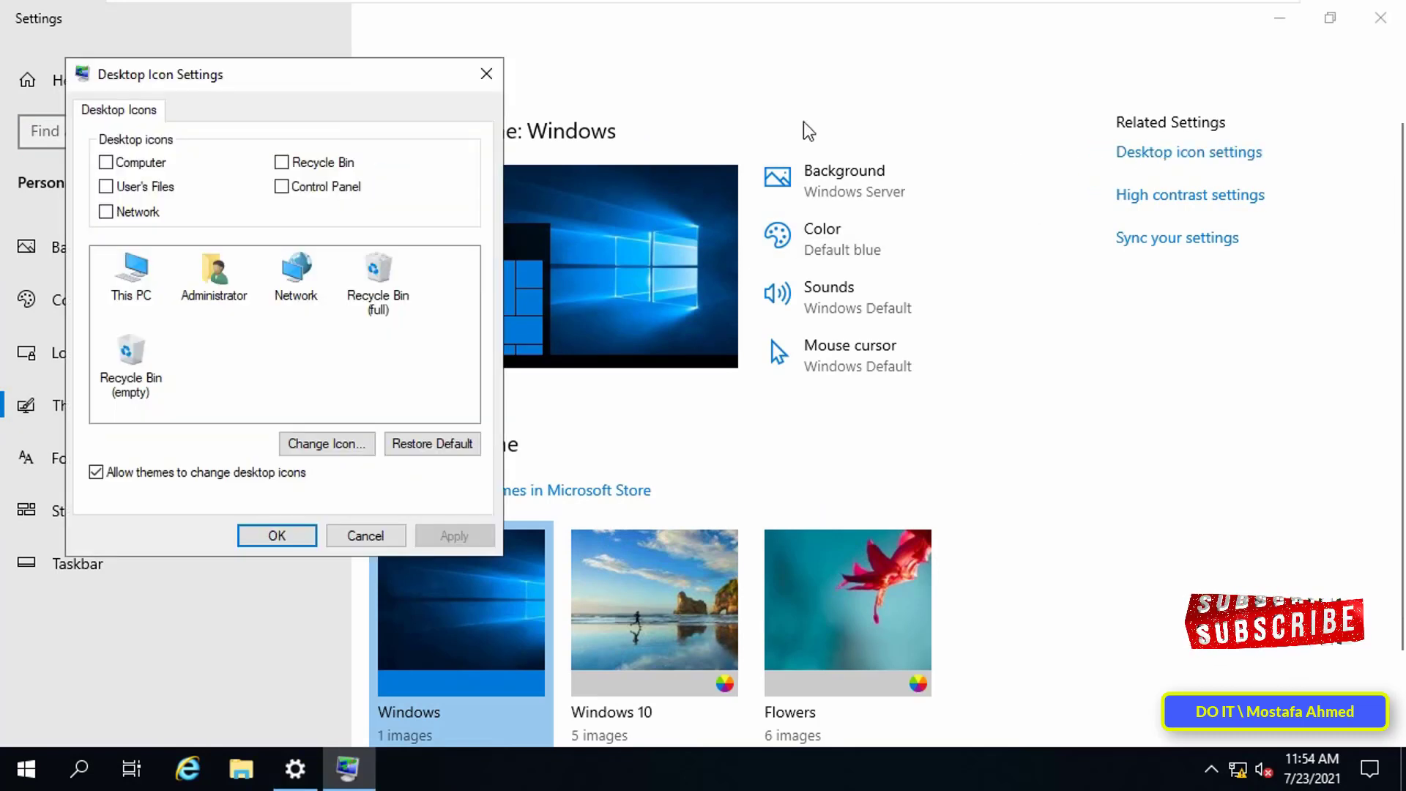
left_click(105, 163)
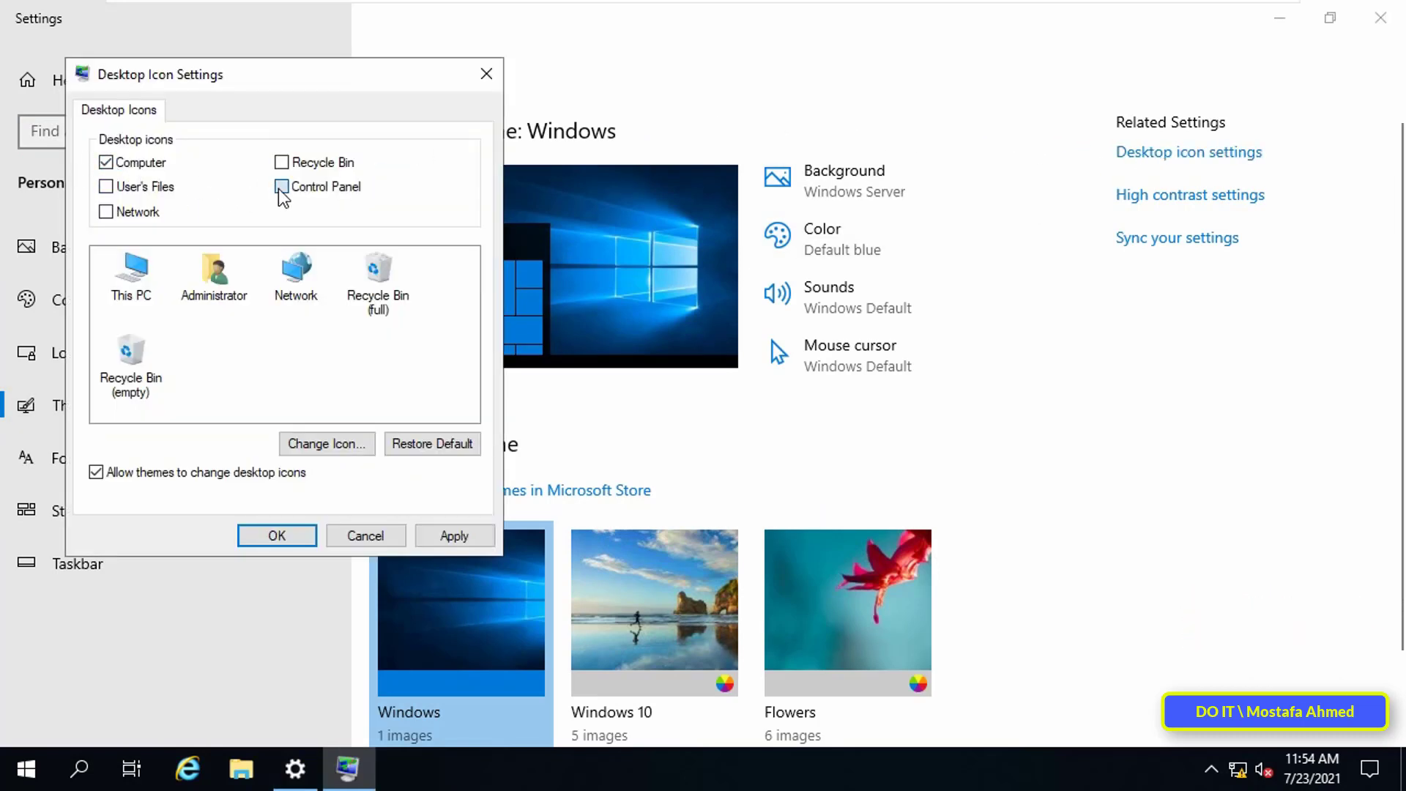
left_click(281, 187)
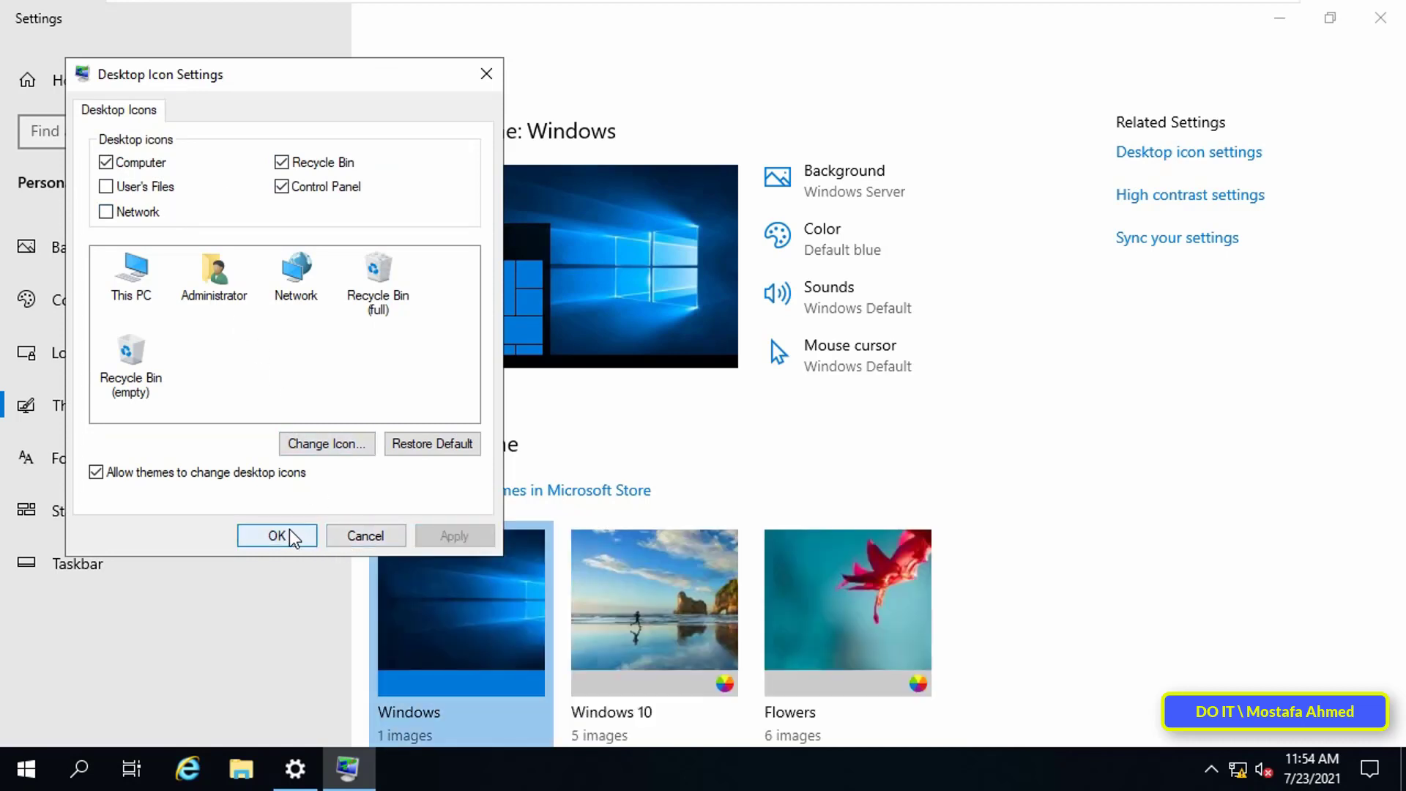
left_click(277, 536)
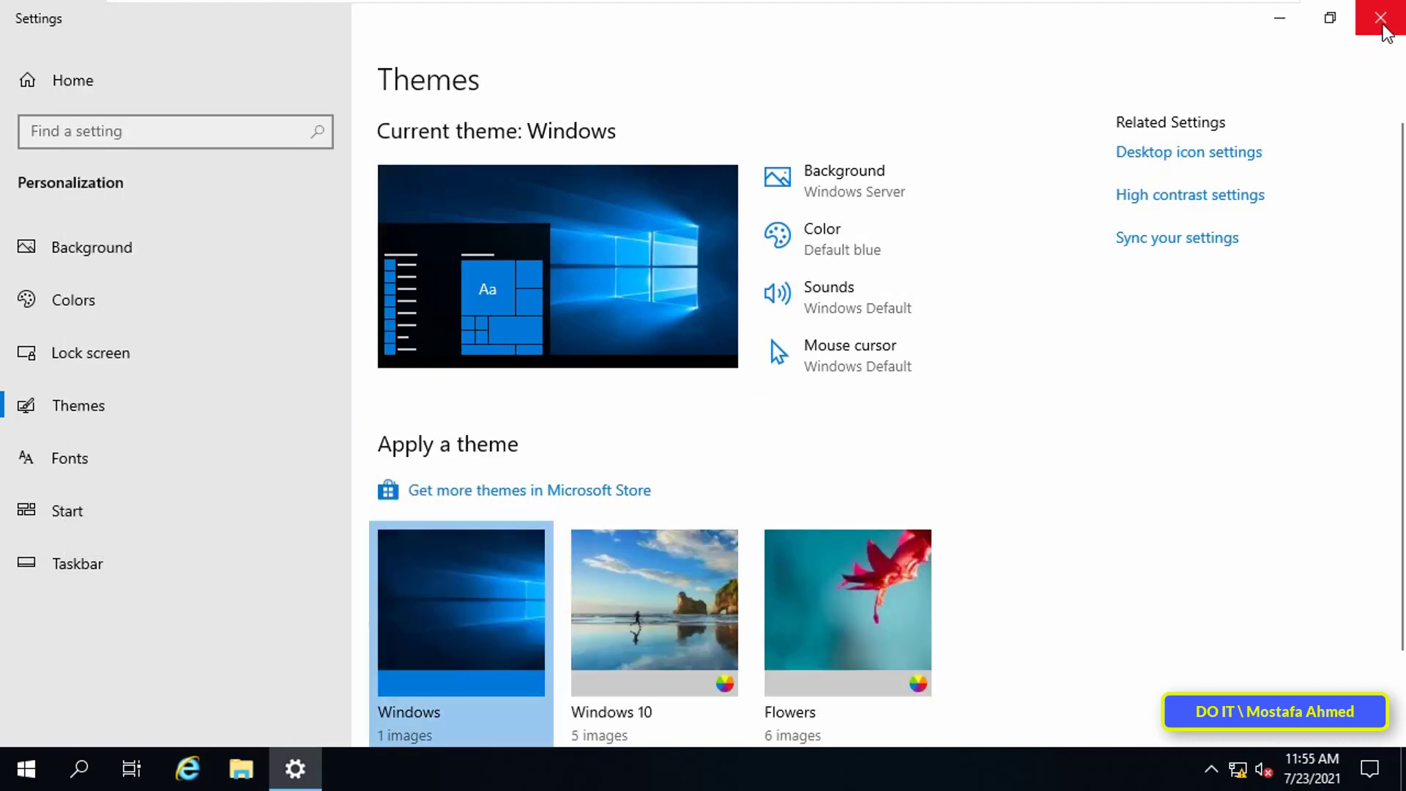
Step: Close Settings and show the System properties for This PC from its desktop icon
left_click(1374, 19)
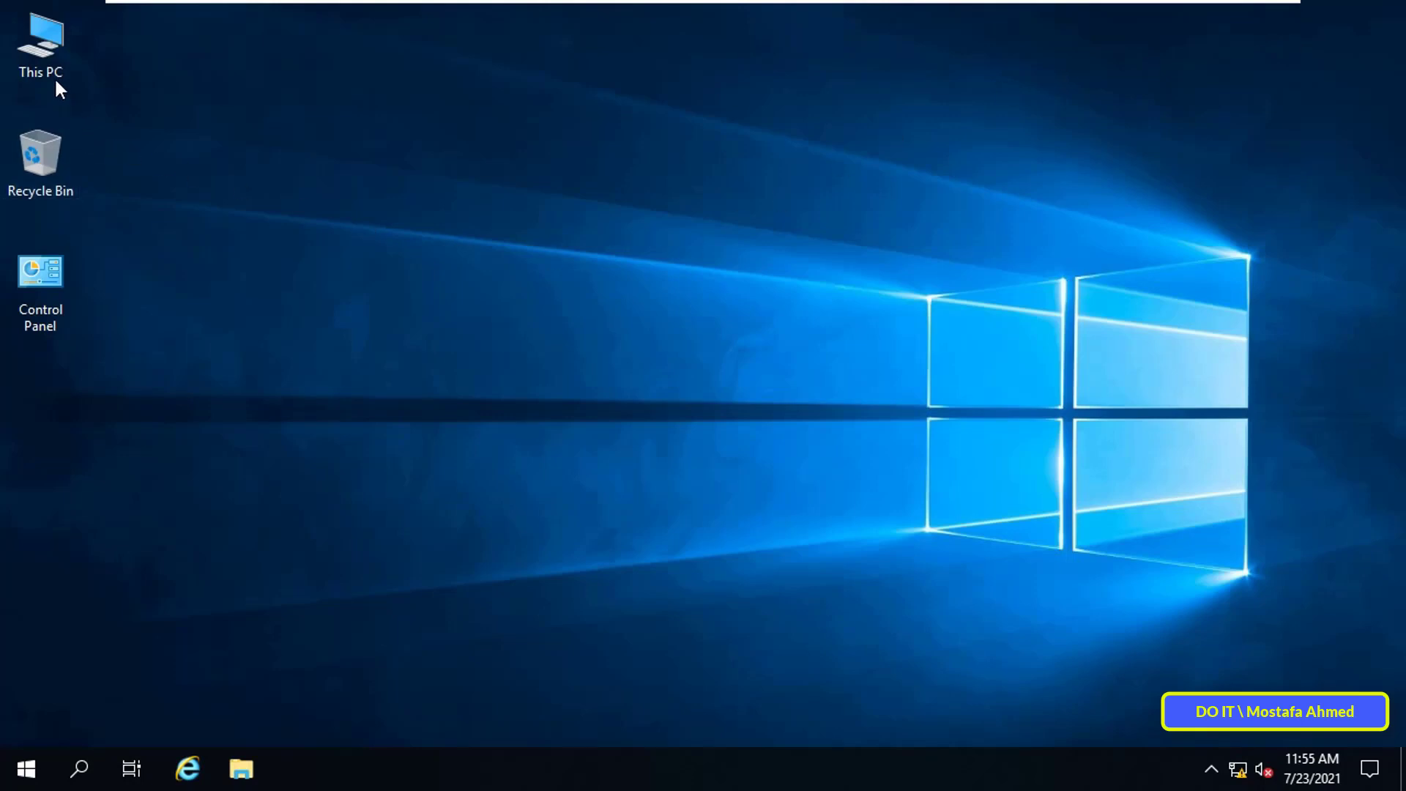
mouse_move(51, 69)
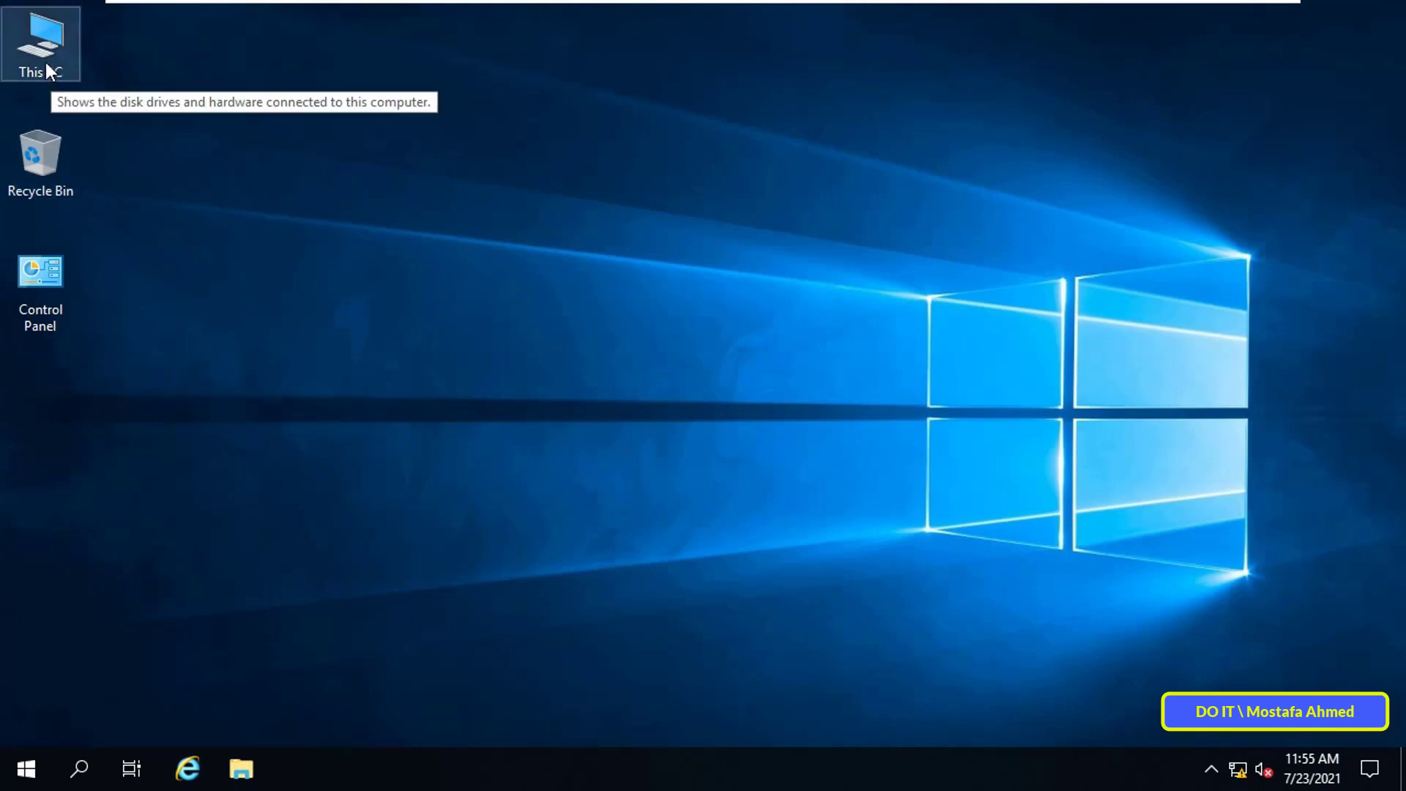
right_click(44, 41)
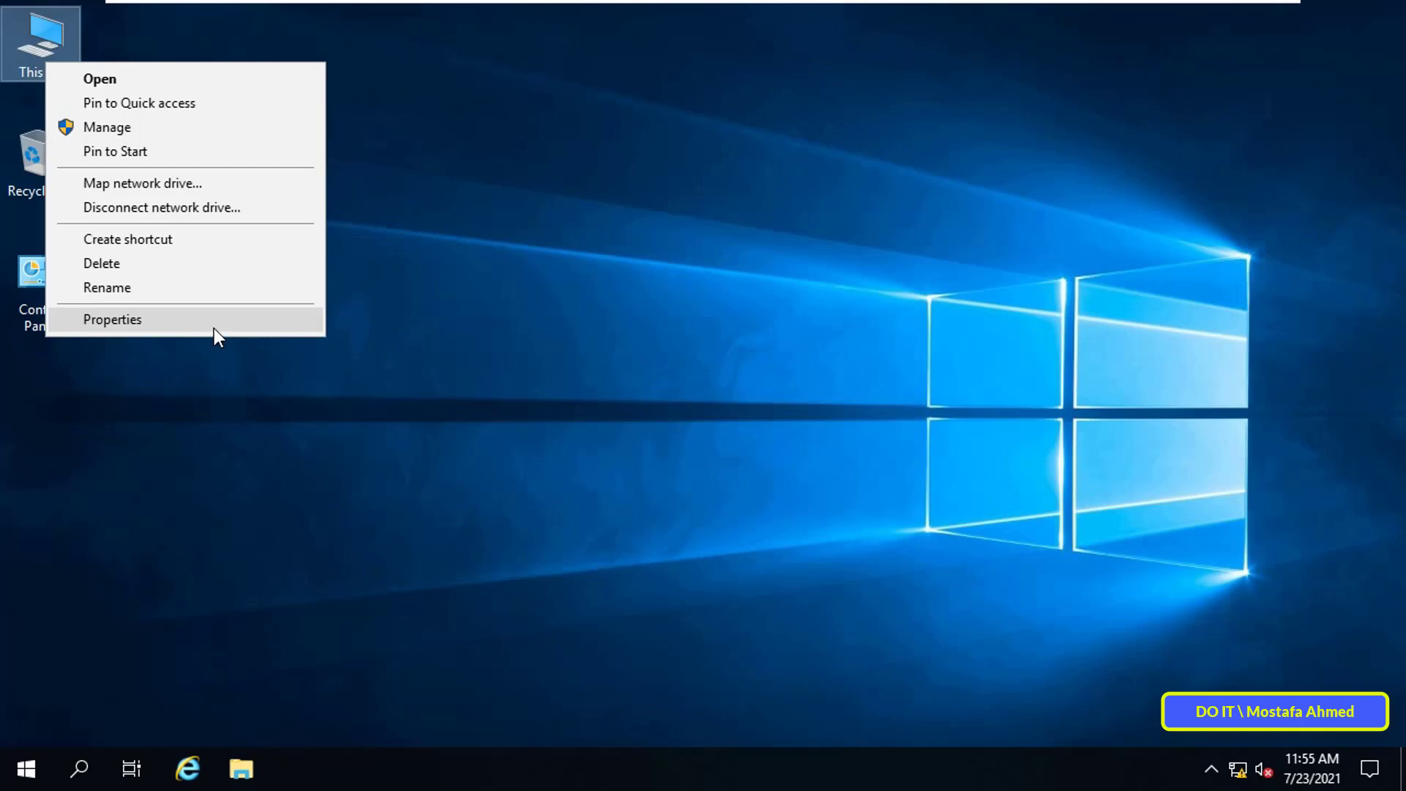
left_click(113, 319)
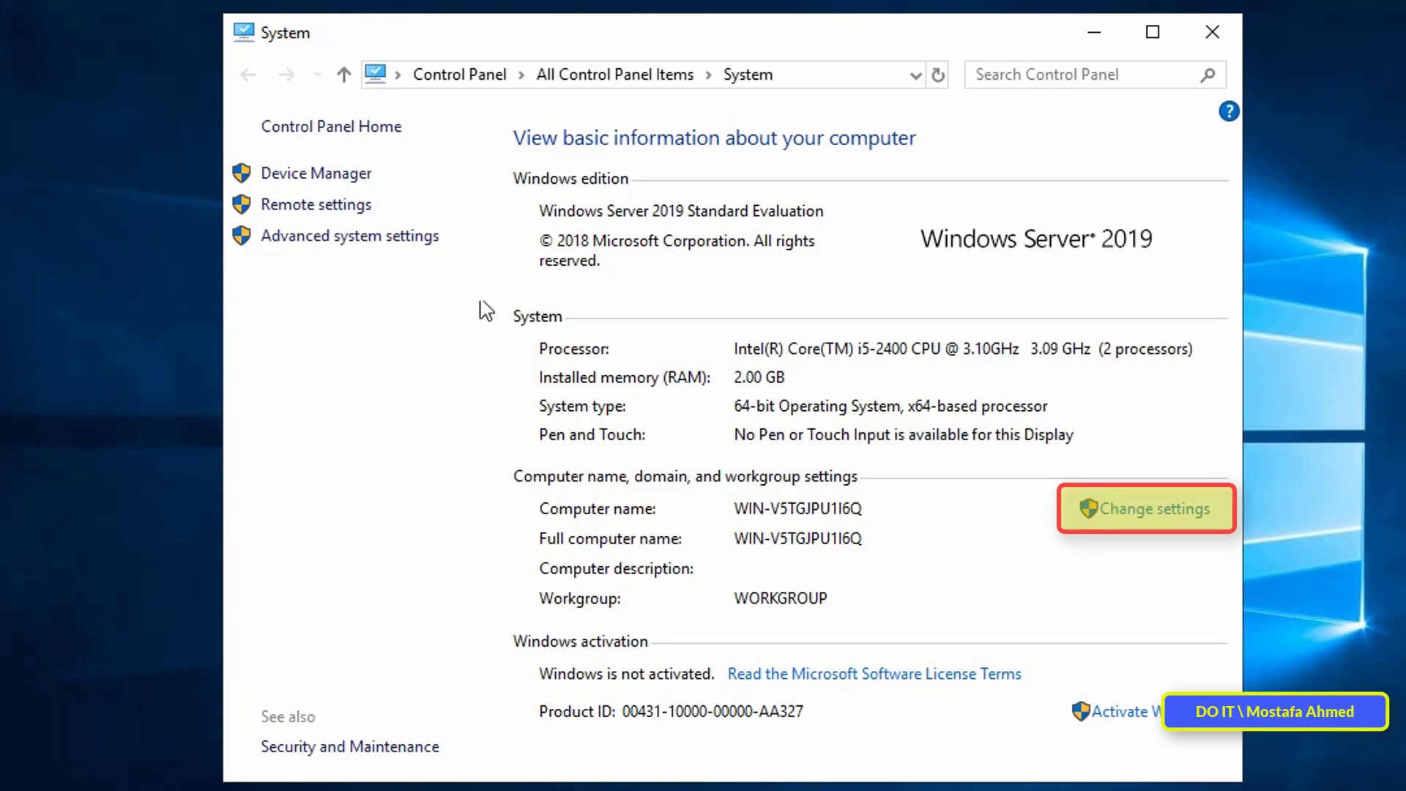
mouse_move(961, 445)
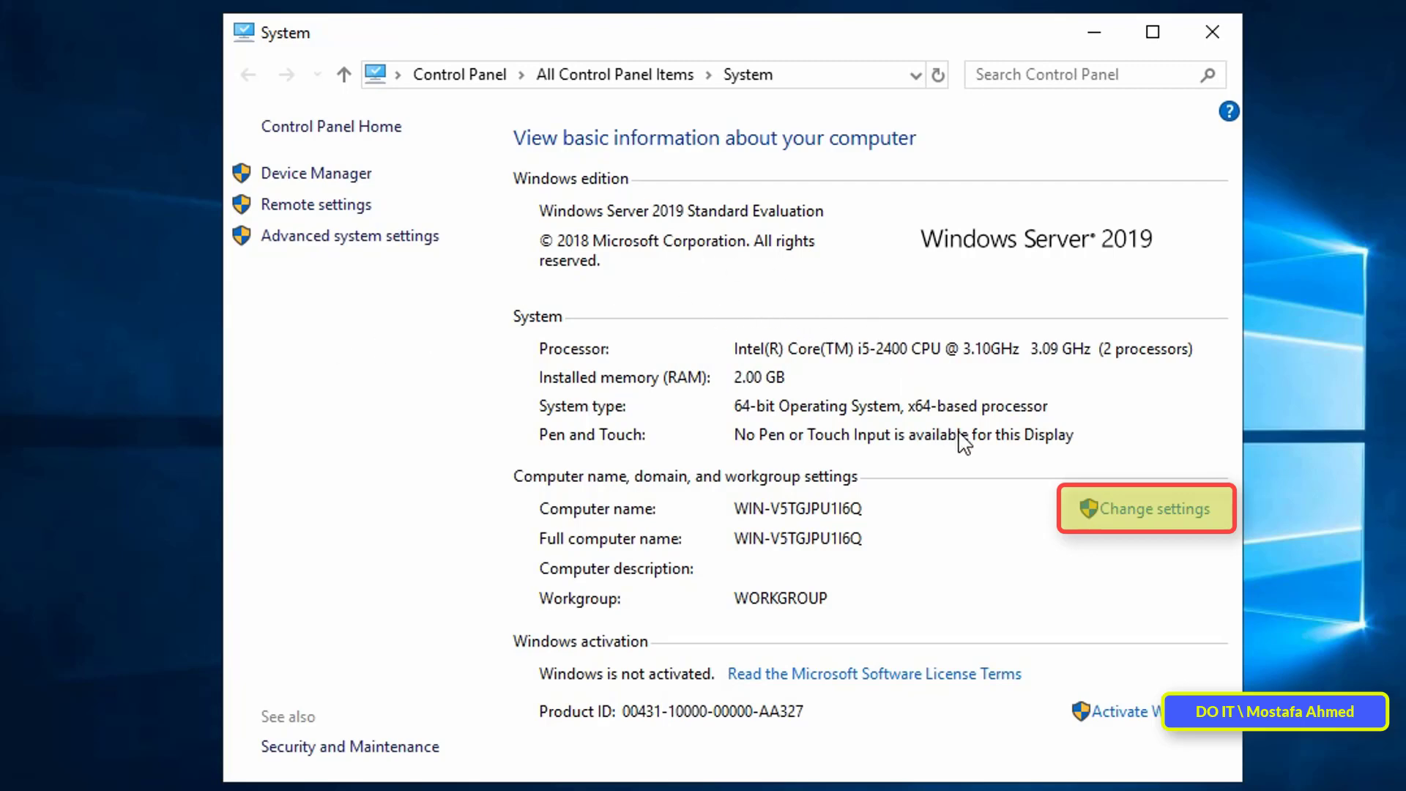
Step: Change the computer name to DOIT-Server in System Properties and confirm it
left_click(1146, 510)
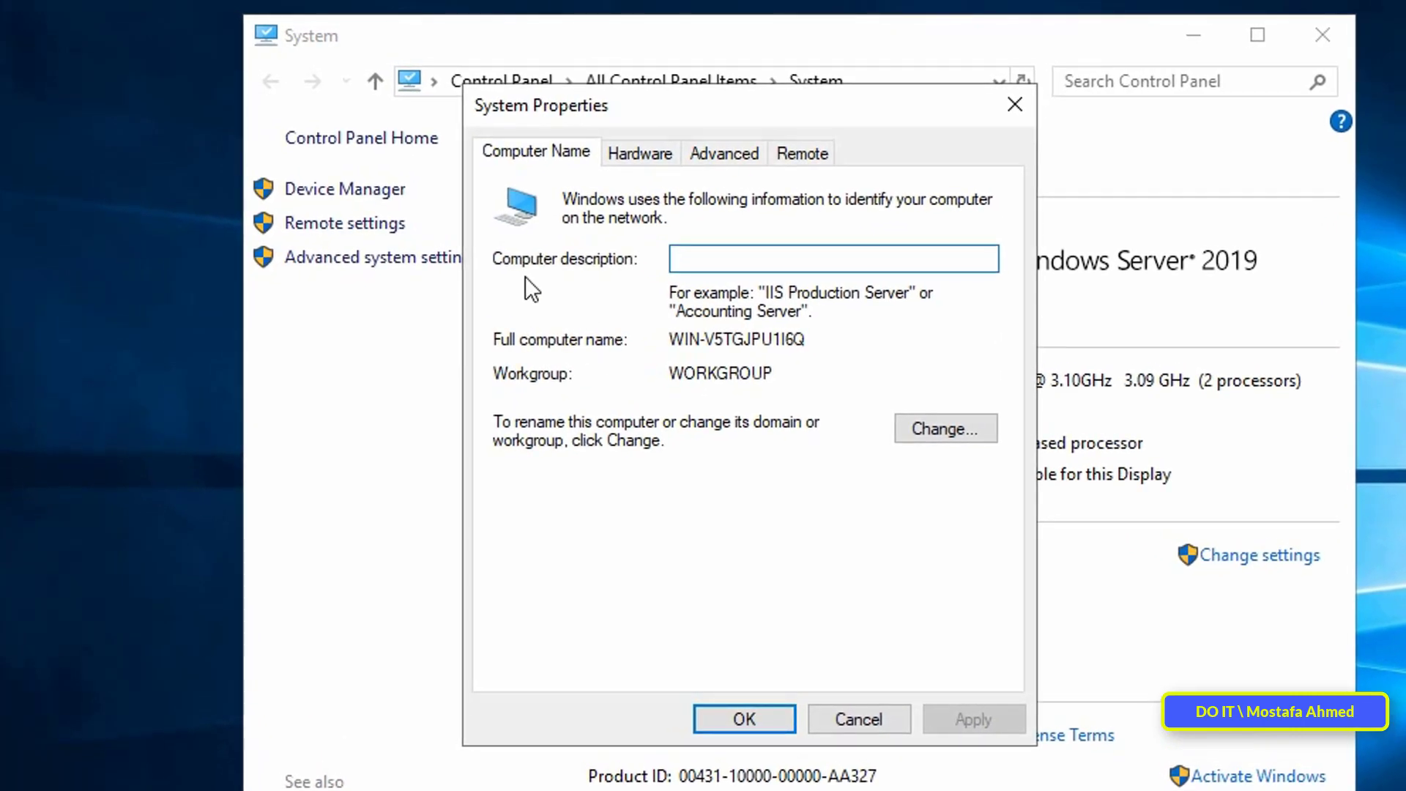
mouse_move(844, 439)
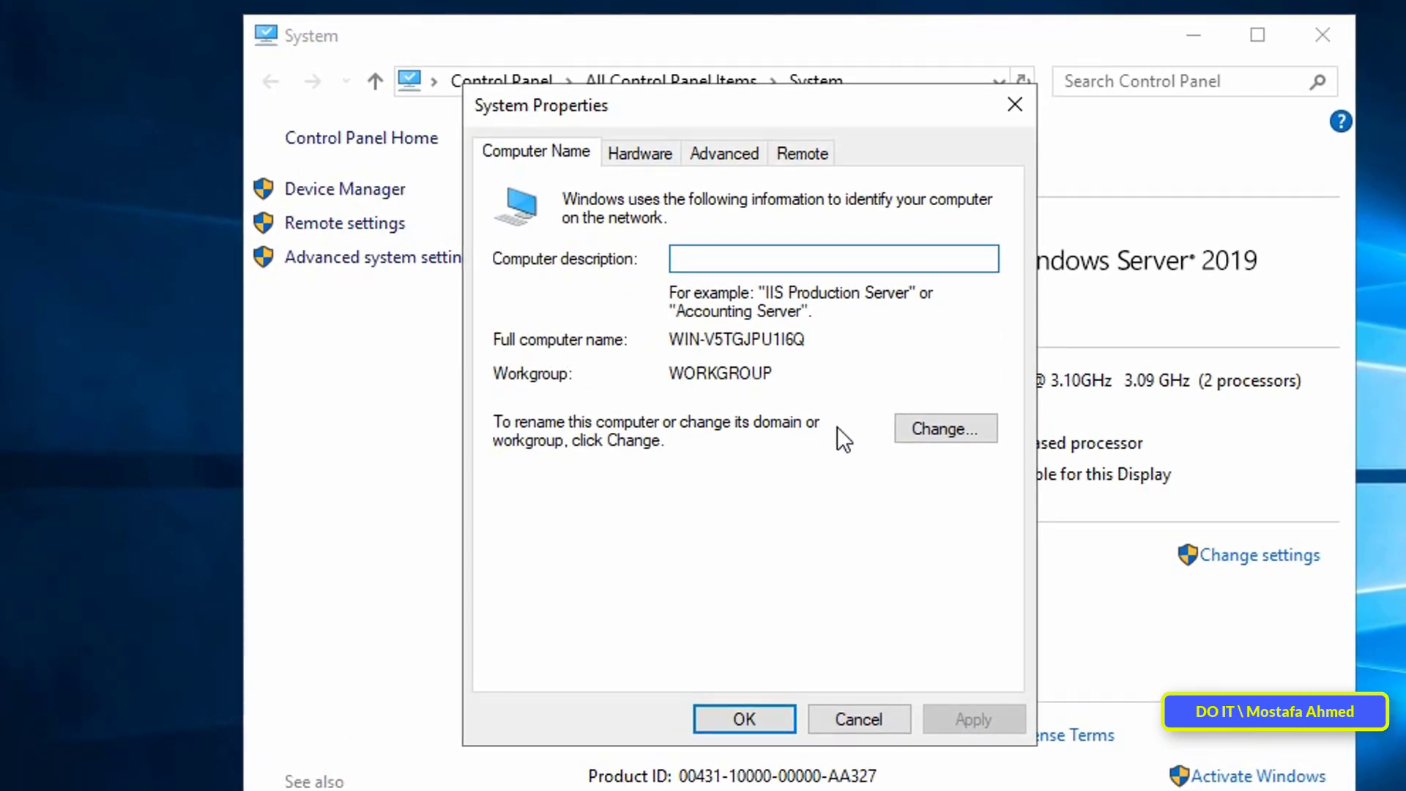
left_click(946, 427)
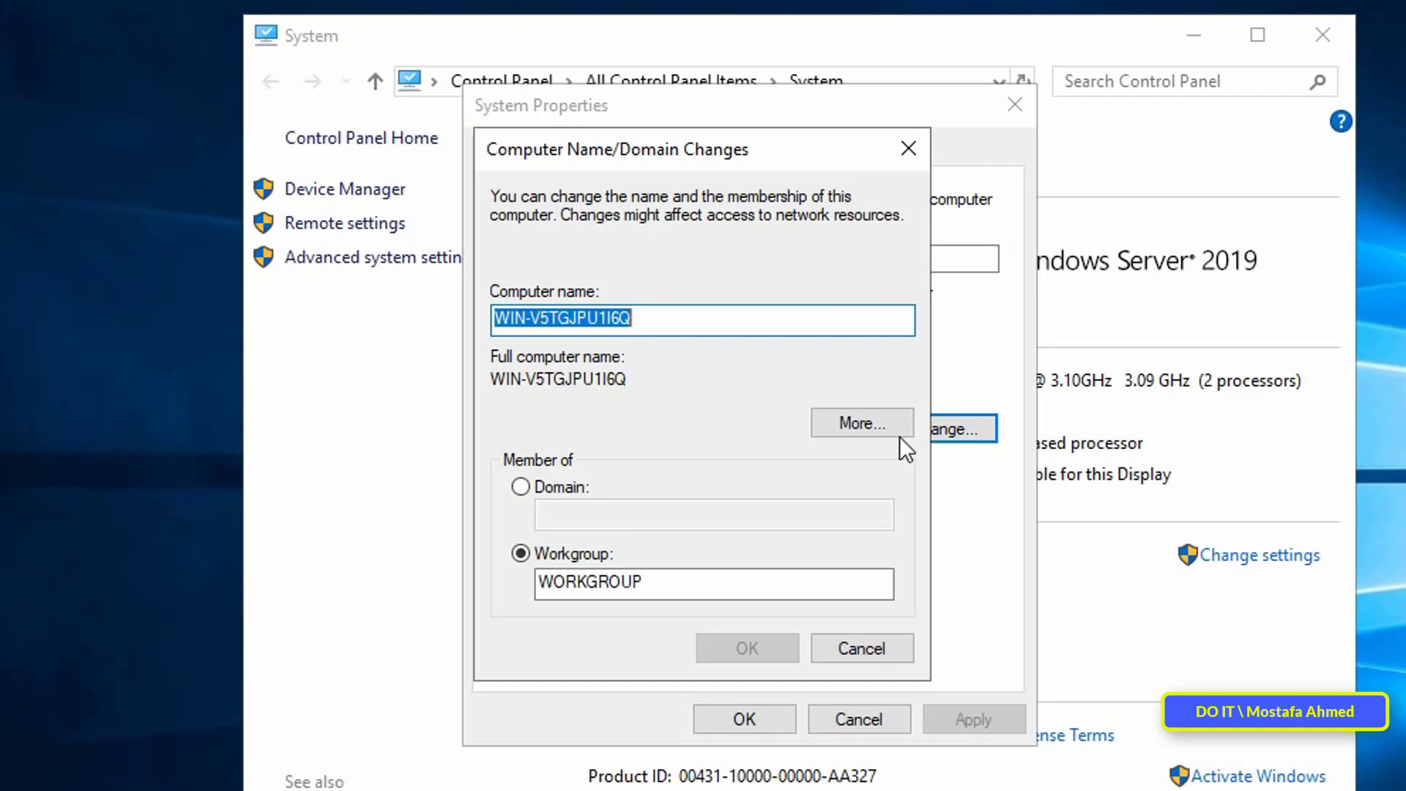
mouse_move(493, 337)
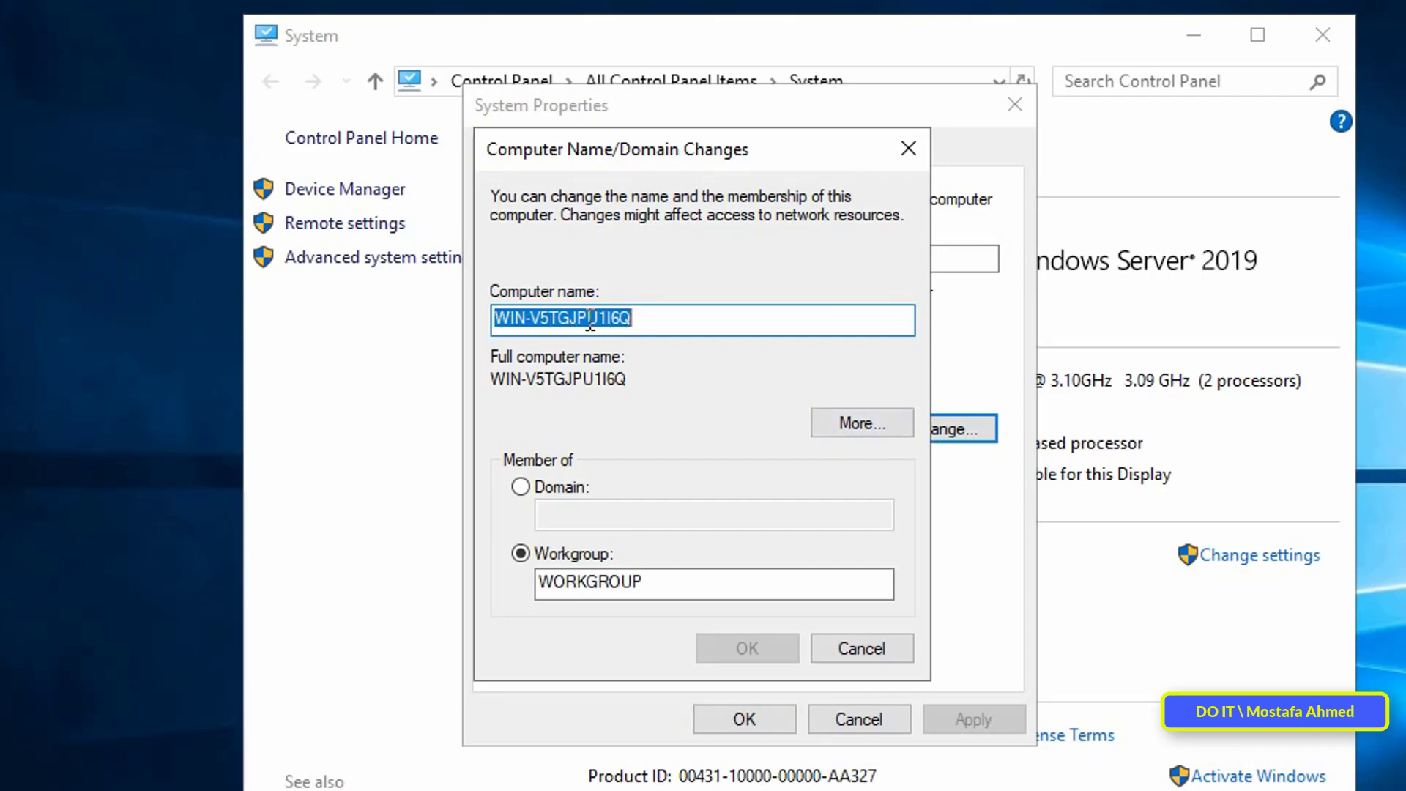
type("DO")
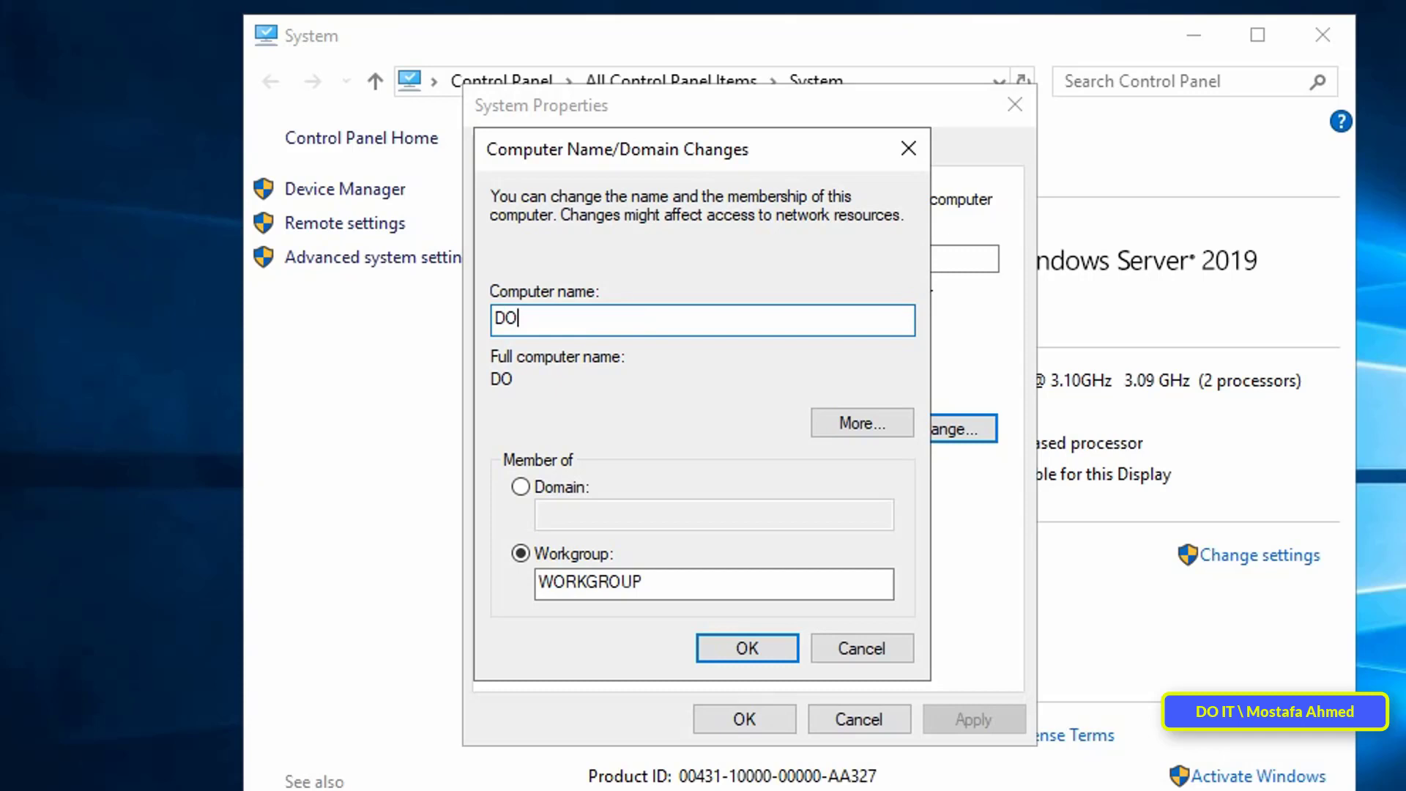
type("IT-")
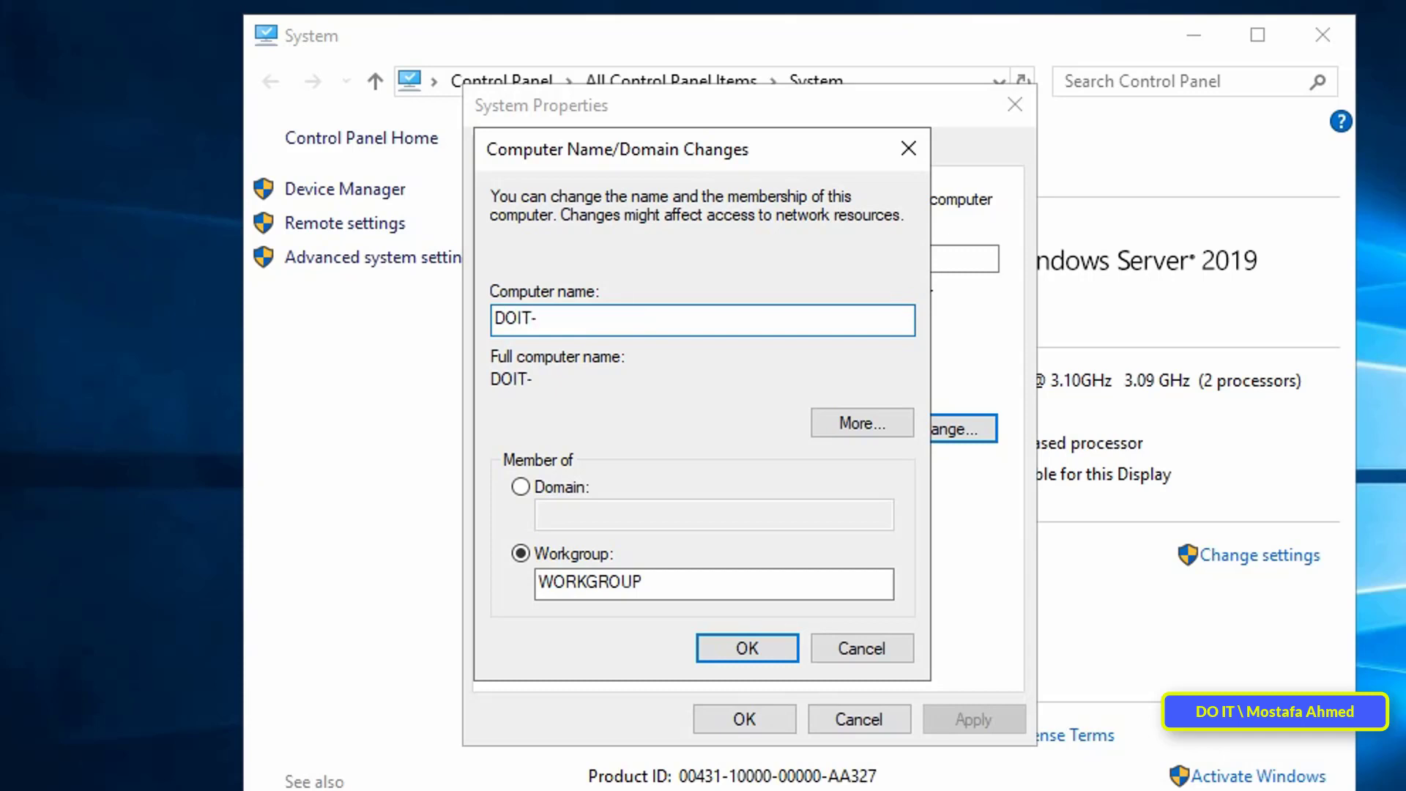
type("Serc")
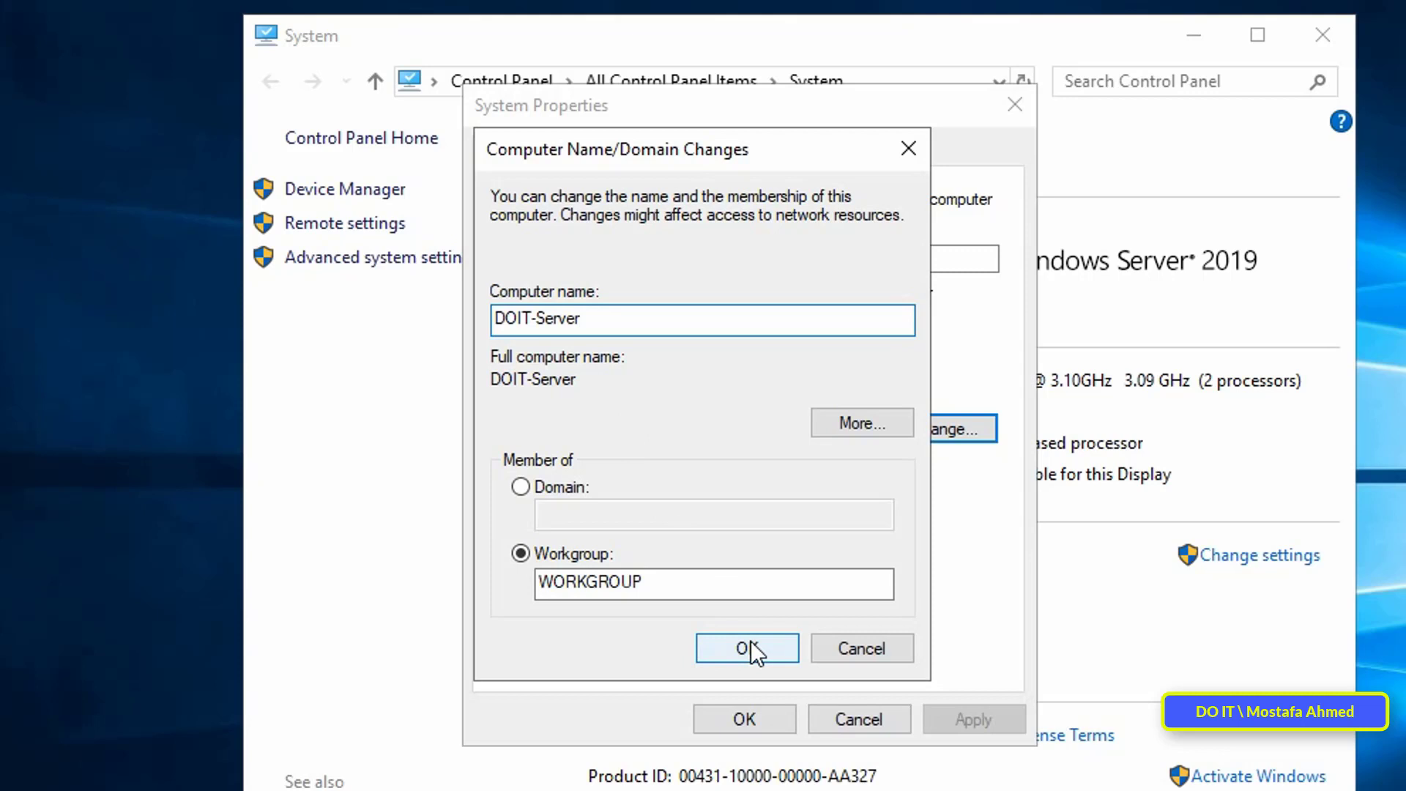
left_click(747, 648)
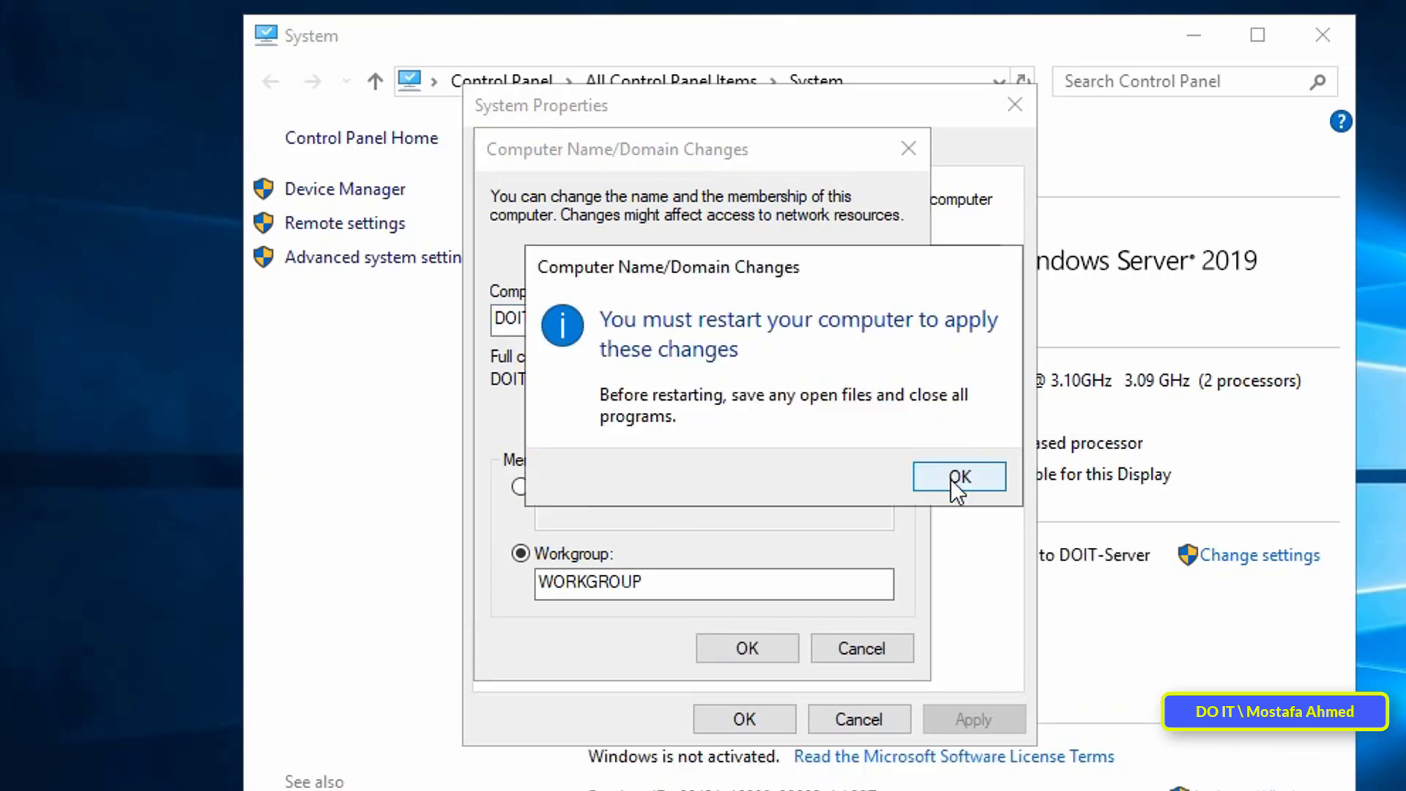
Step: Dismiss the restart notice and enter 'Demo Server' as the computer description
left_click(960, 478)
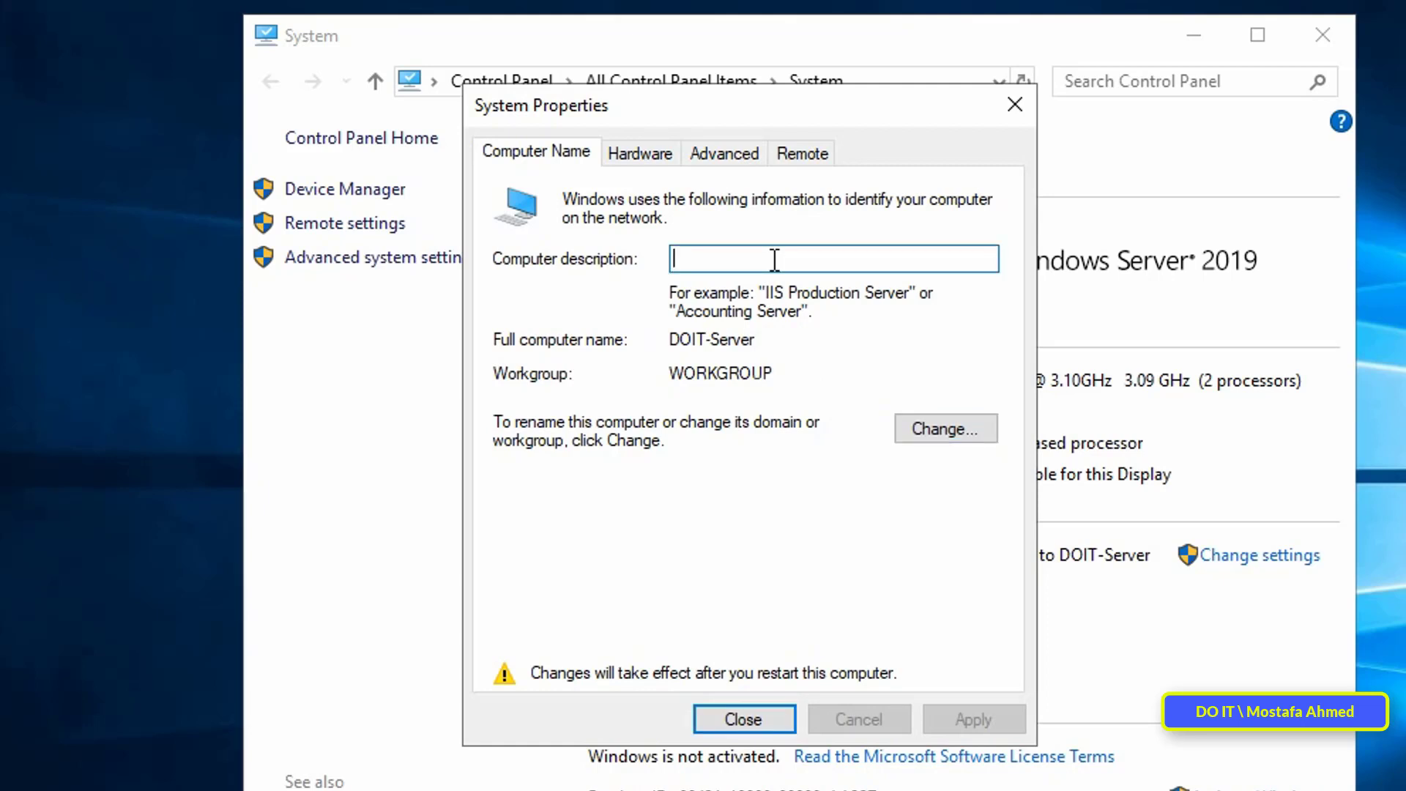
type("D")
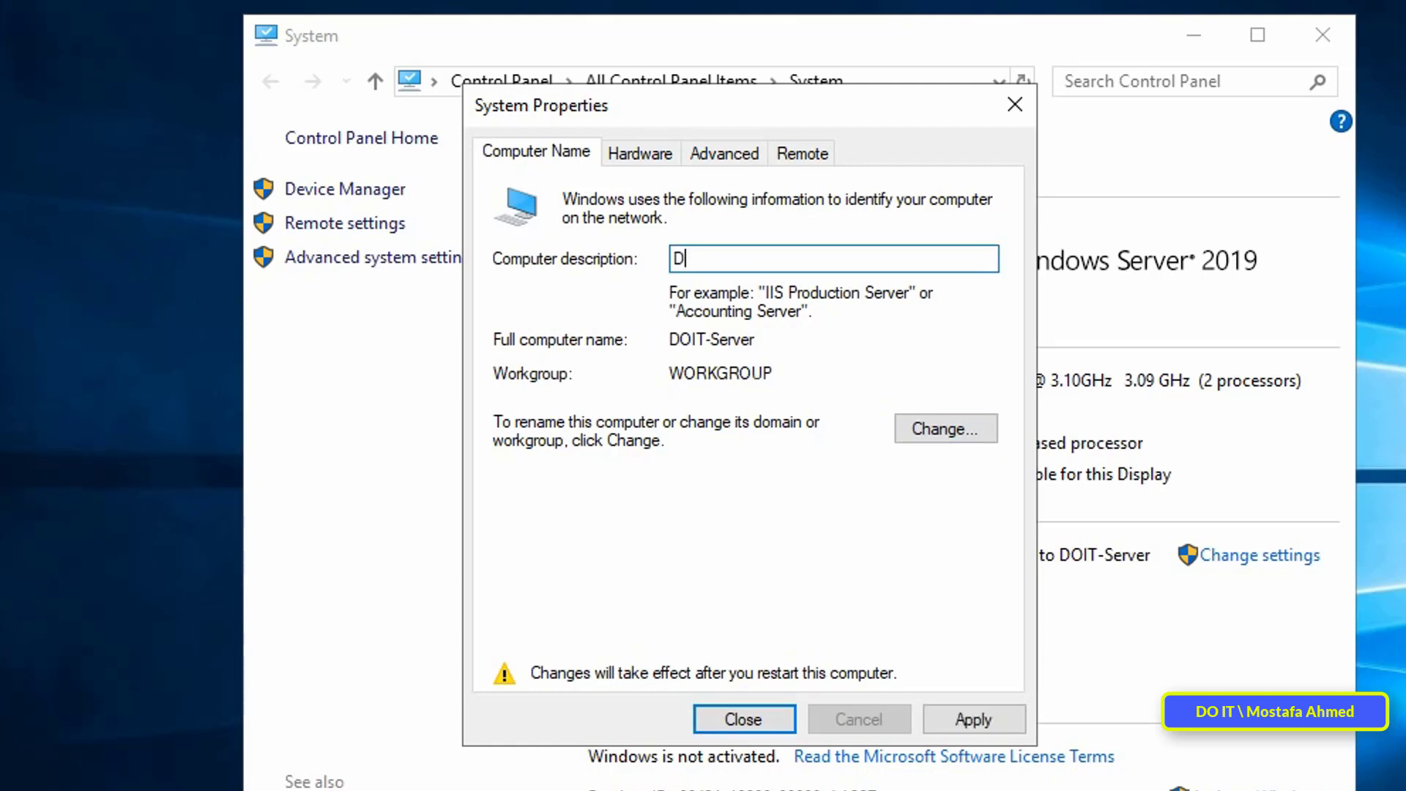
type("emo")
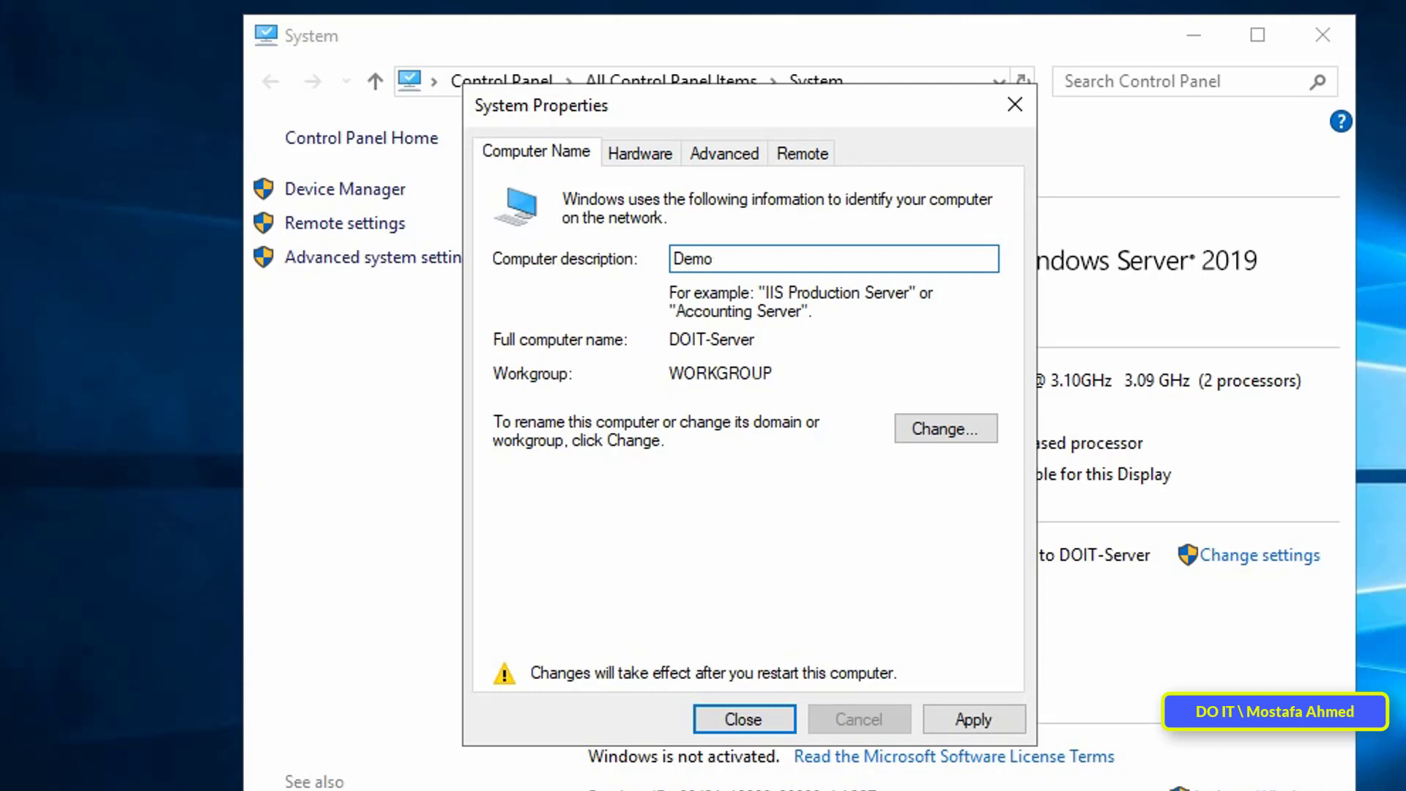
type("Server")
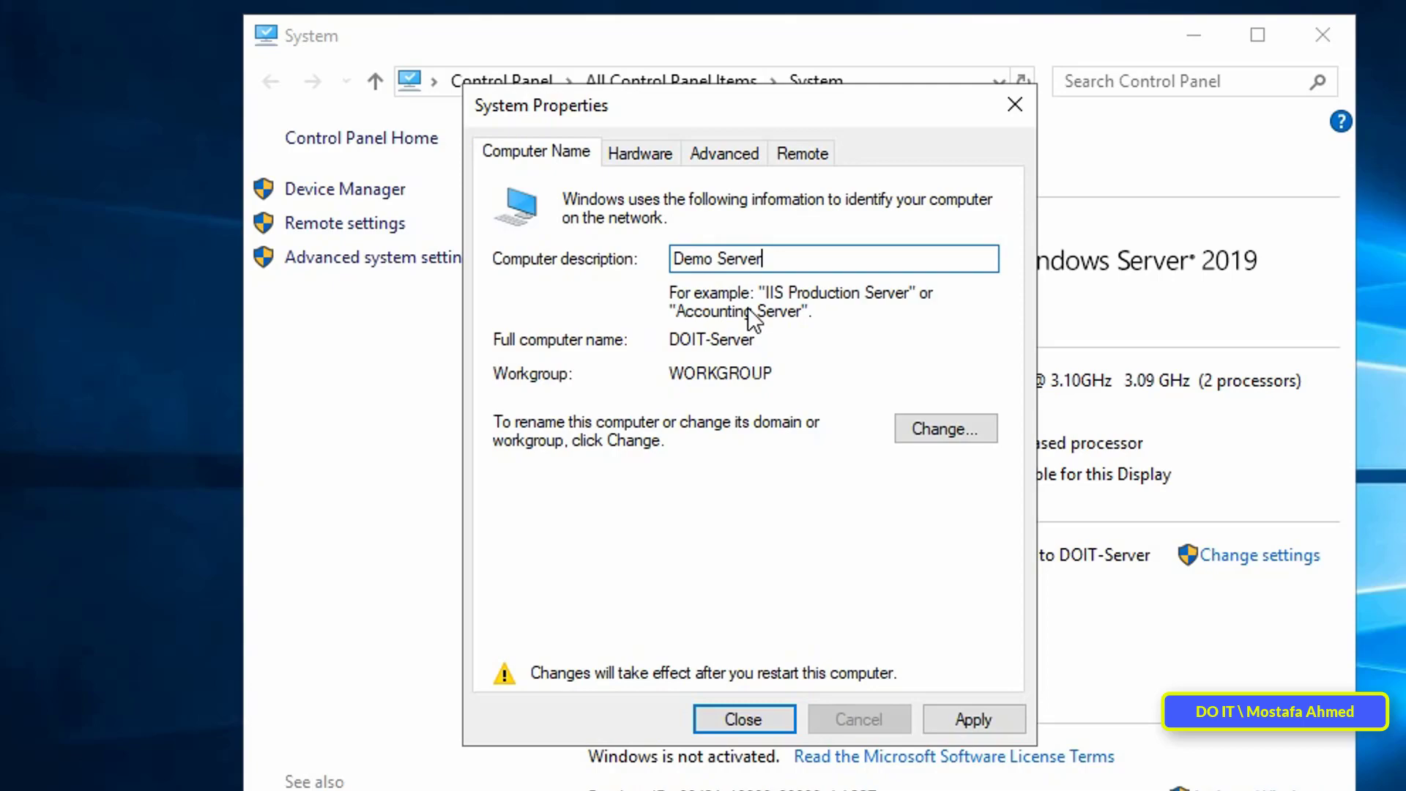
Step: Apply the Demo Server description and restart the server now so the rename takes effect
left_click(744, 719)
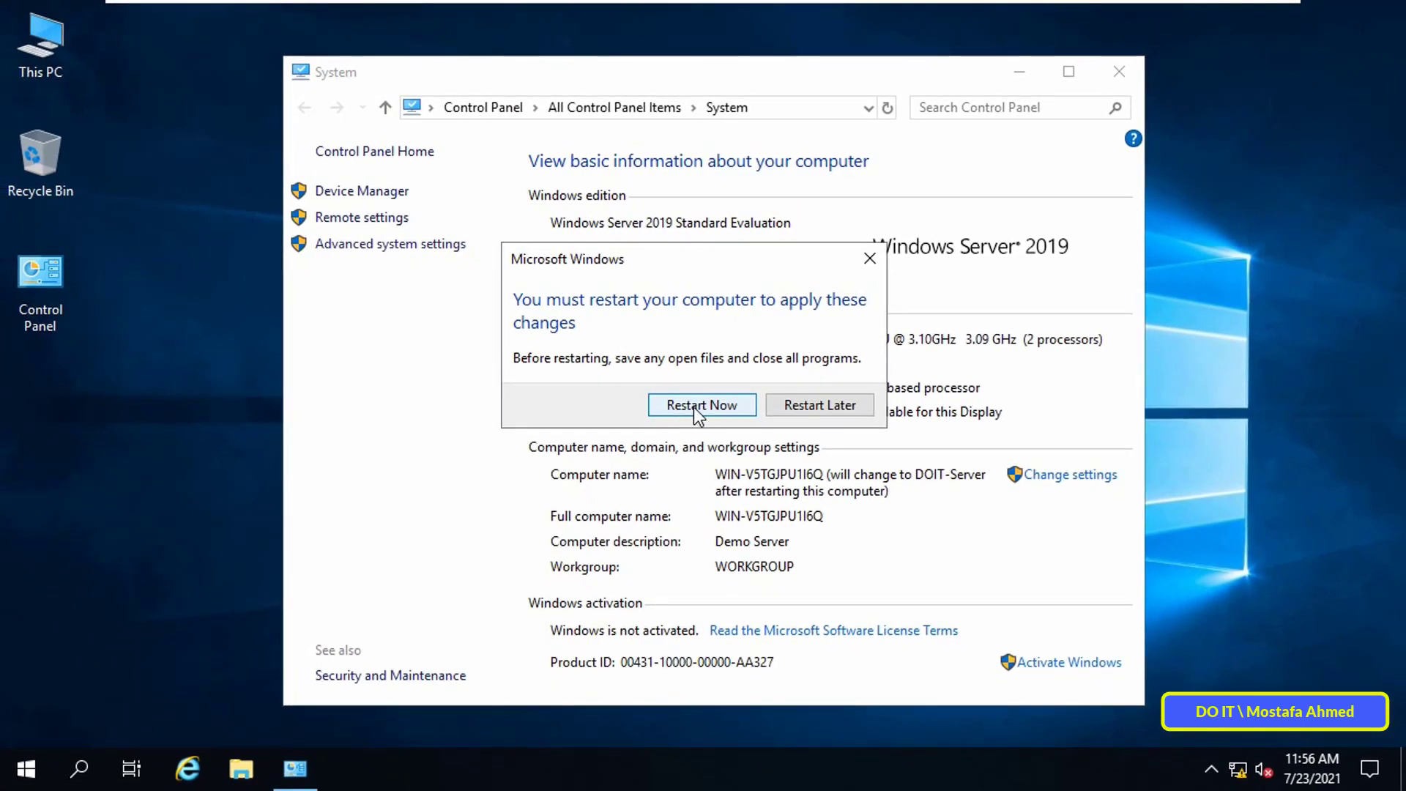
mouse_move(700, 413)
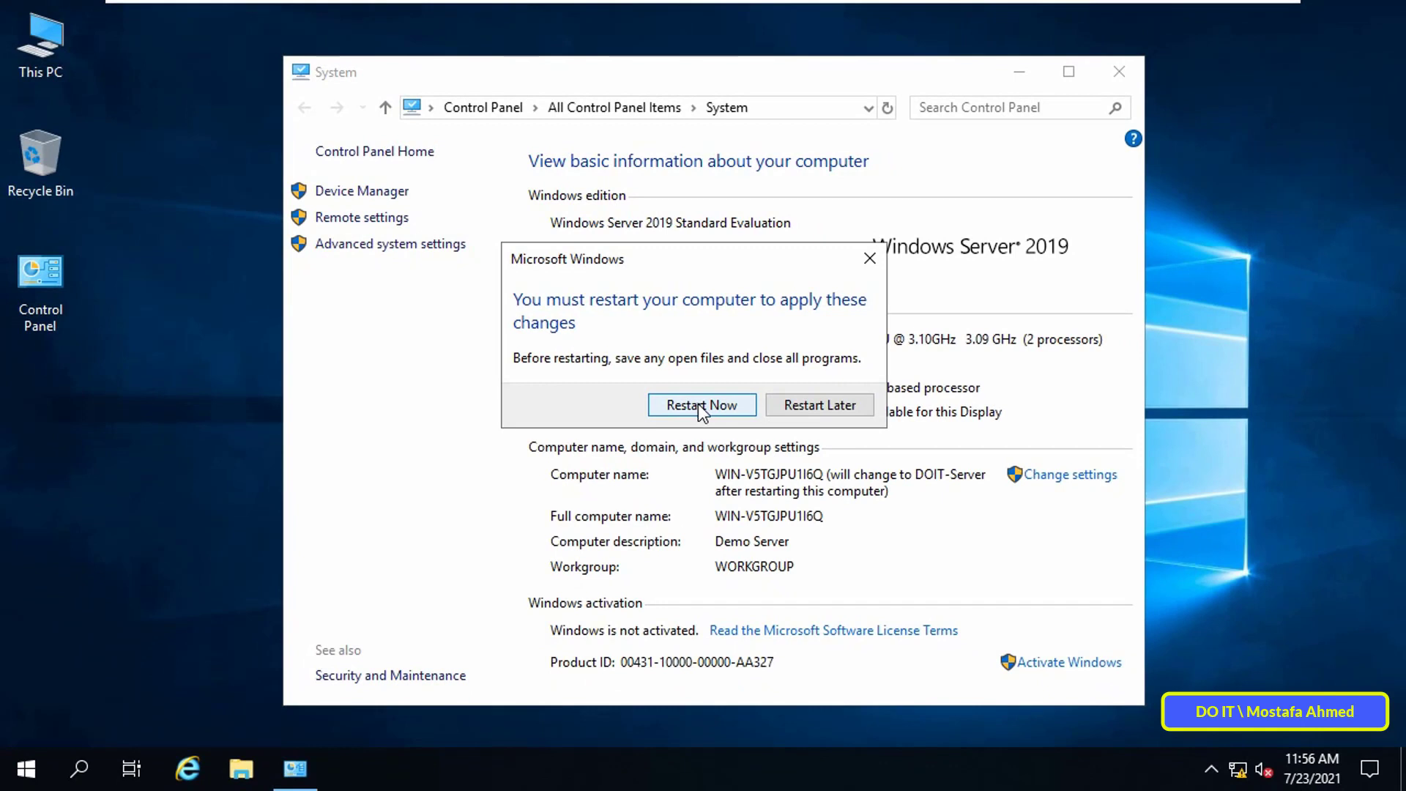
left_click(703, 405)
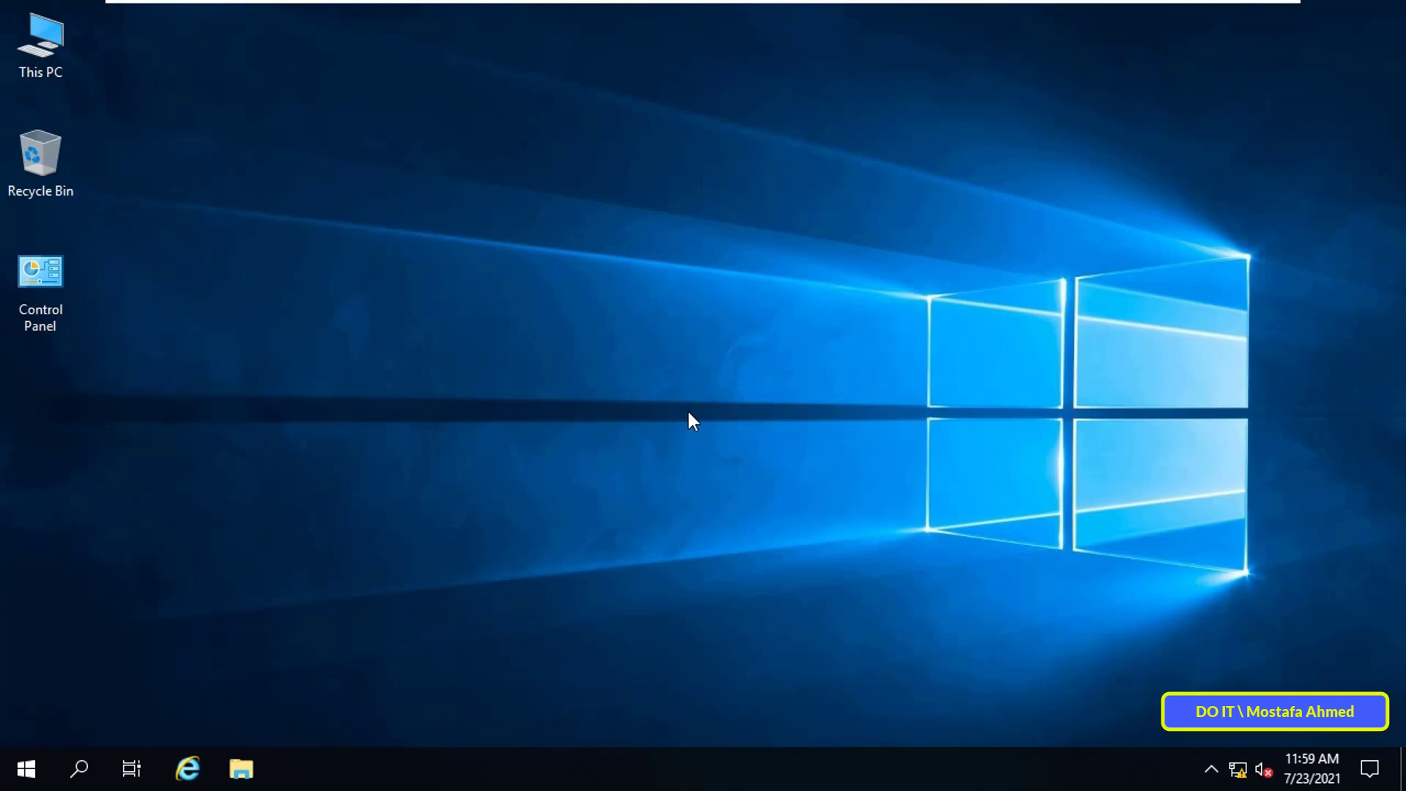
Step: From Start > Settings, check the time zone list and leave it on (UTC-08:00) Pacific Time (US & Canada)
left_click(28, 768)
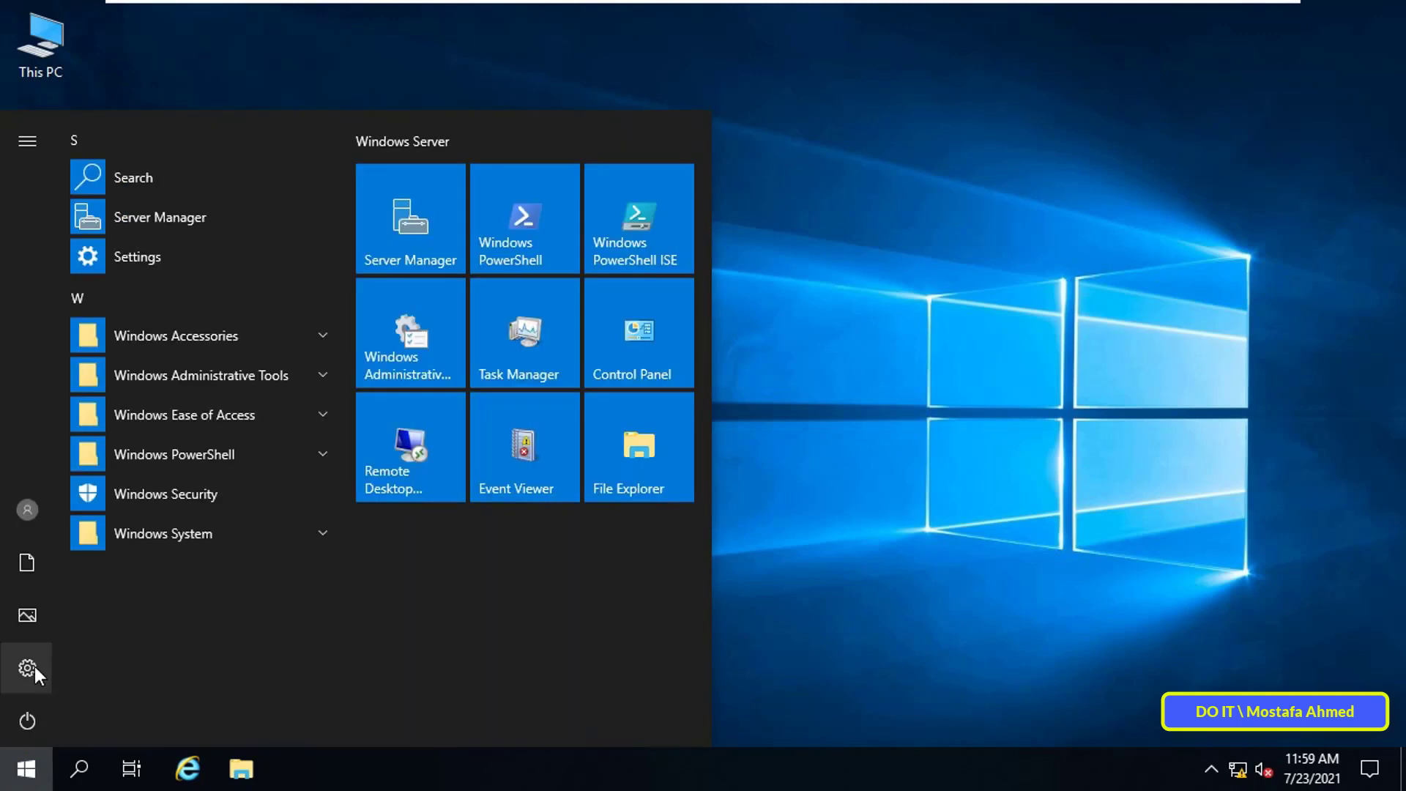
mouse_move(28, 689)
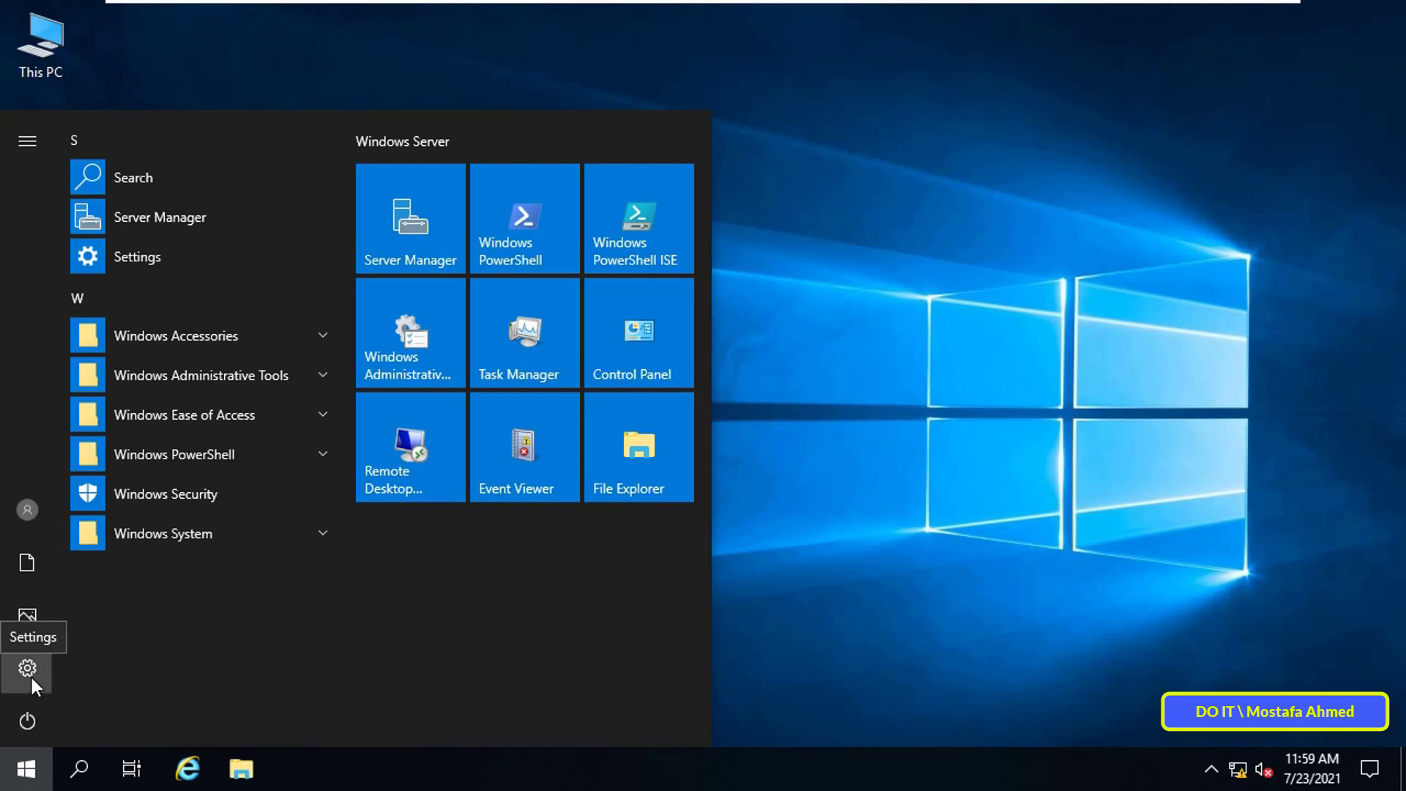
left_click(26, 665)
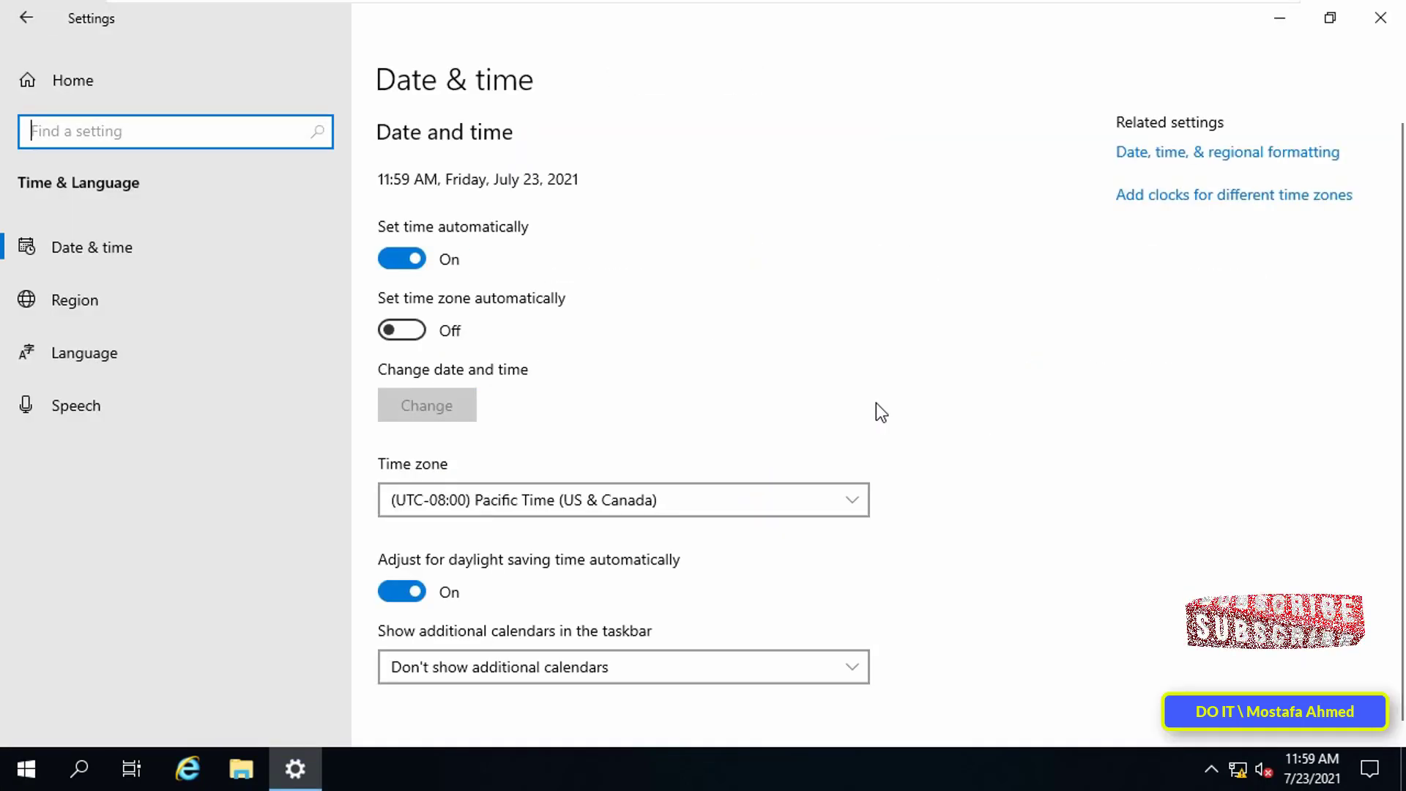
mouse_move(917, 405)
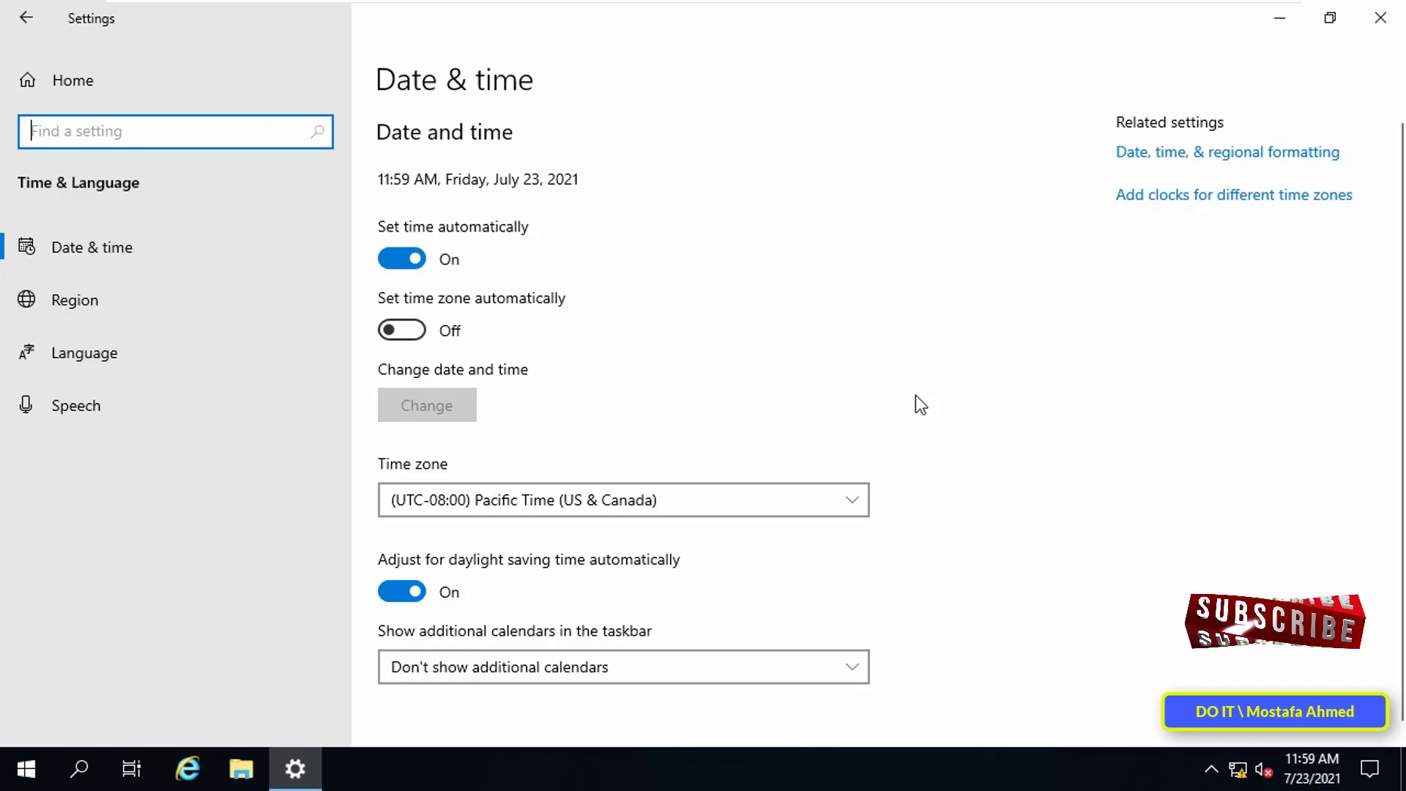
mouse_move(954, 413)
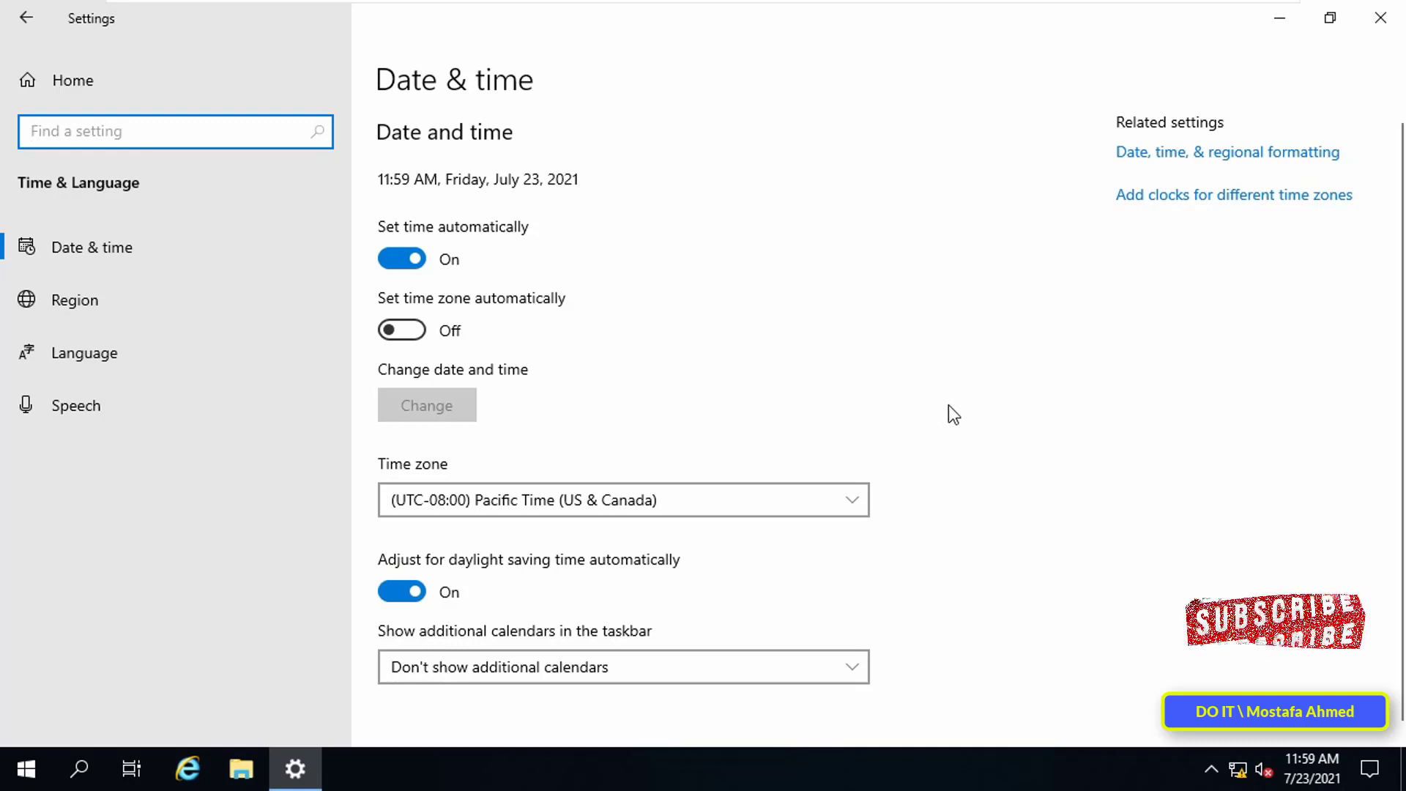
left_click(624, 500)
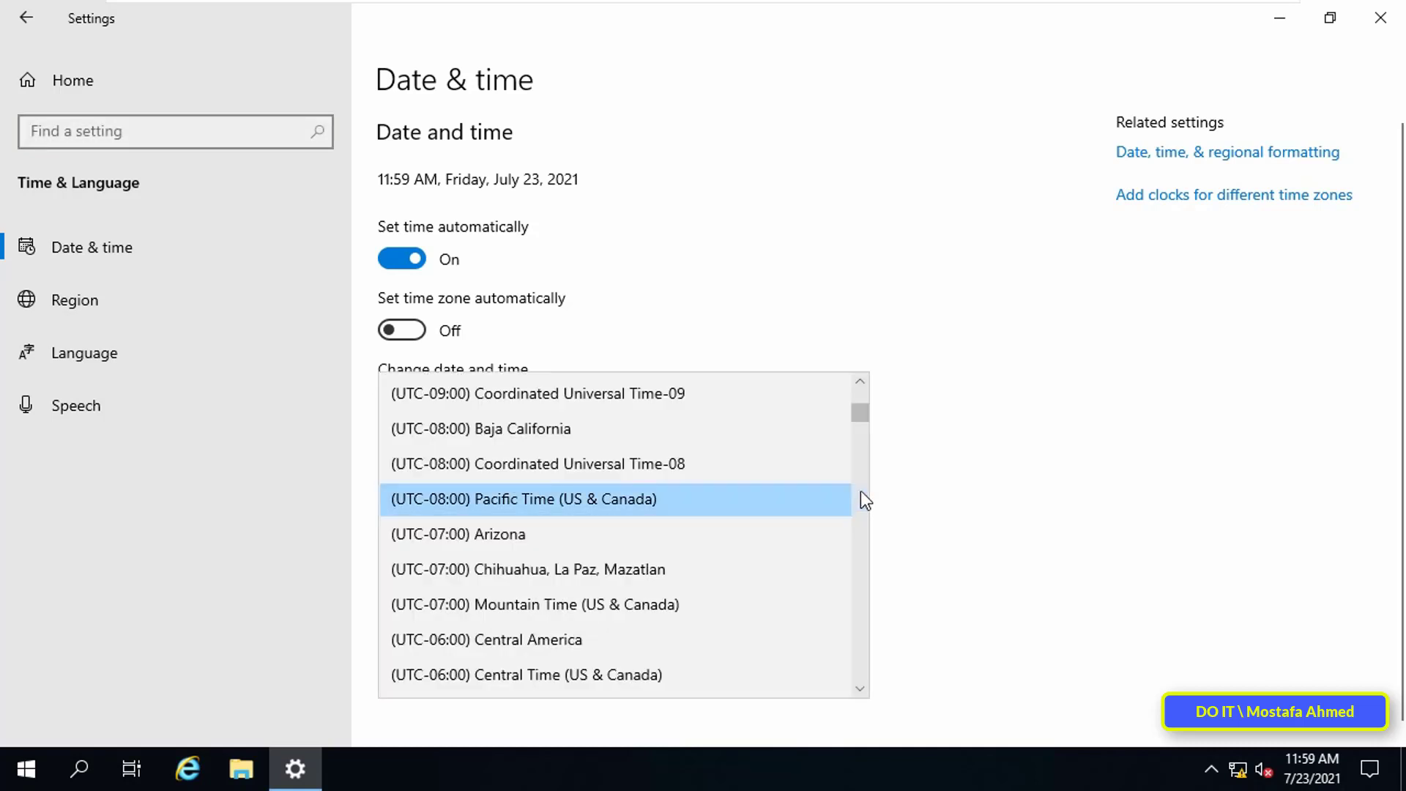
left_click(525, 500)
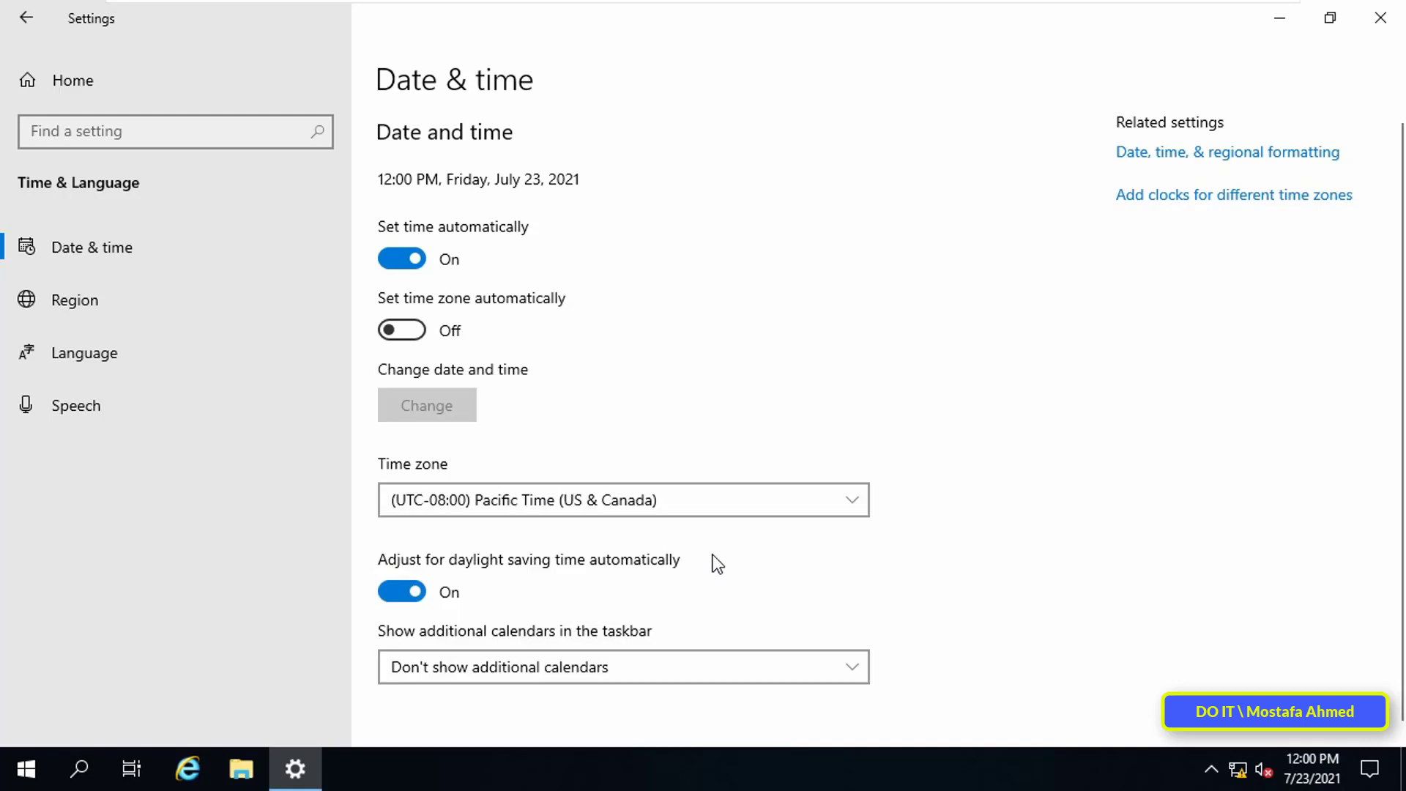
Step: On the Region page, check the country list and keep United States
left_click(73, 299)
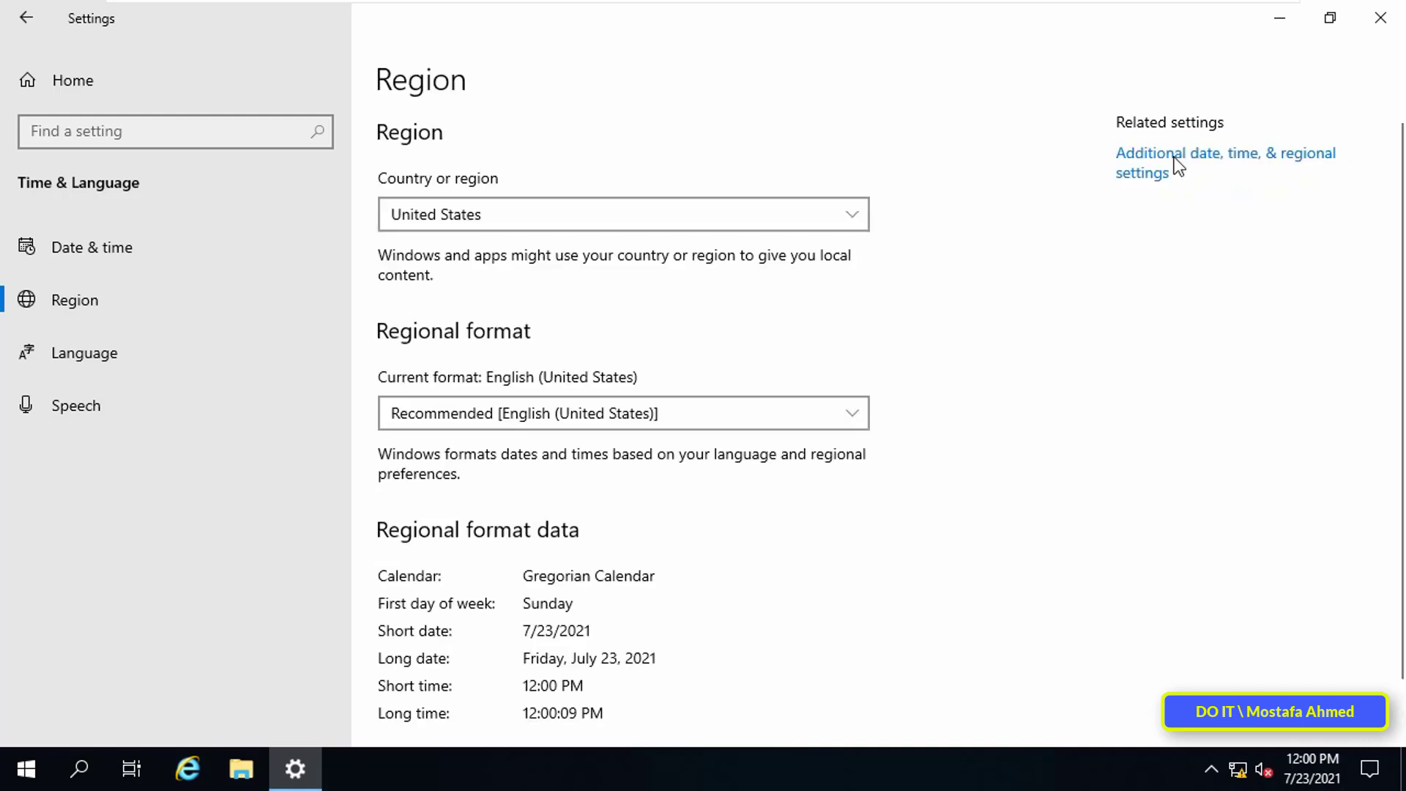
mouse_move(870, 222)
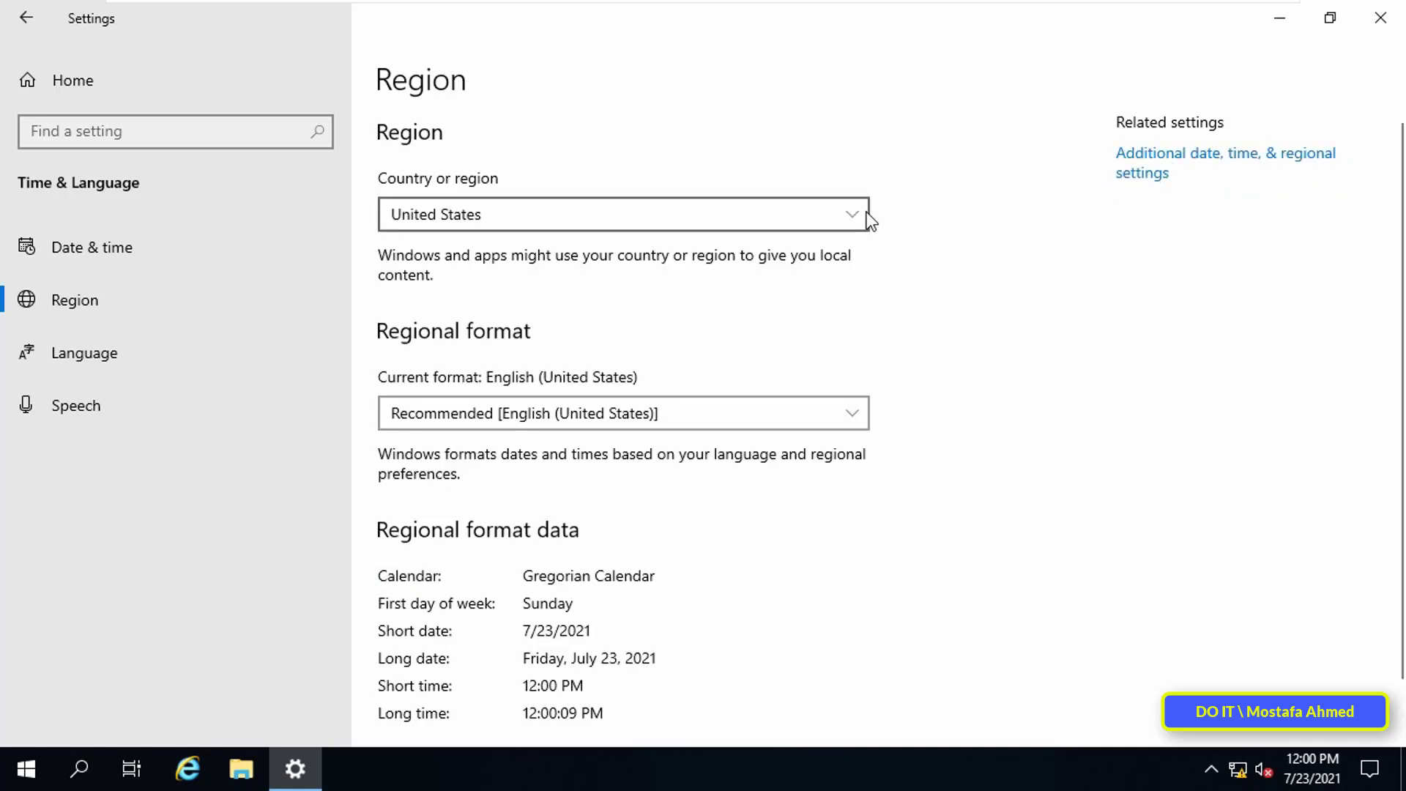
left_click(621, 214)
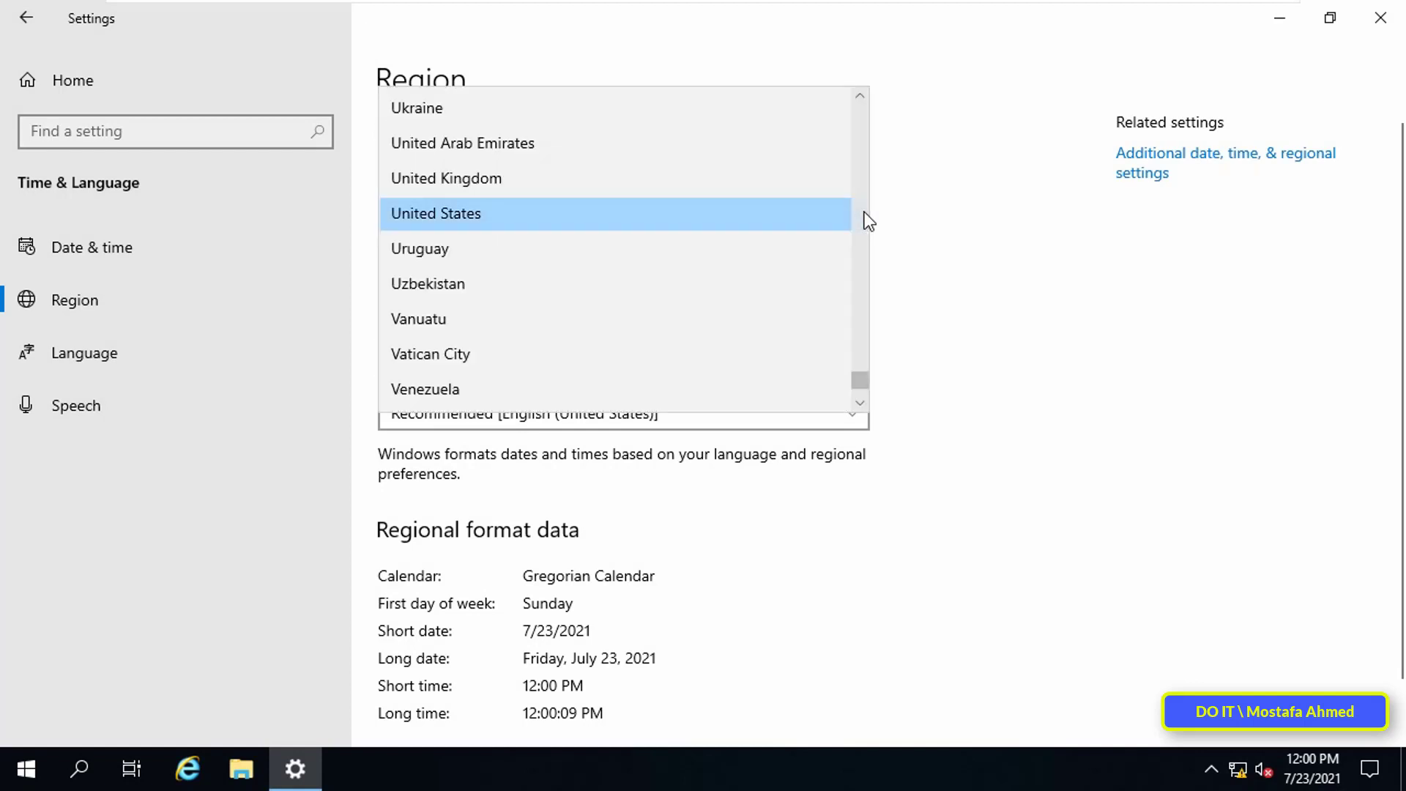
left_click(435, 214)
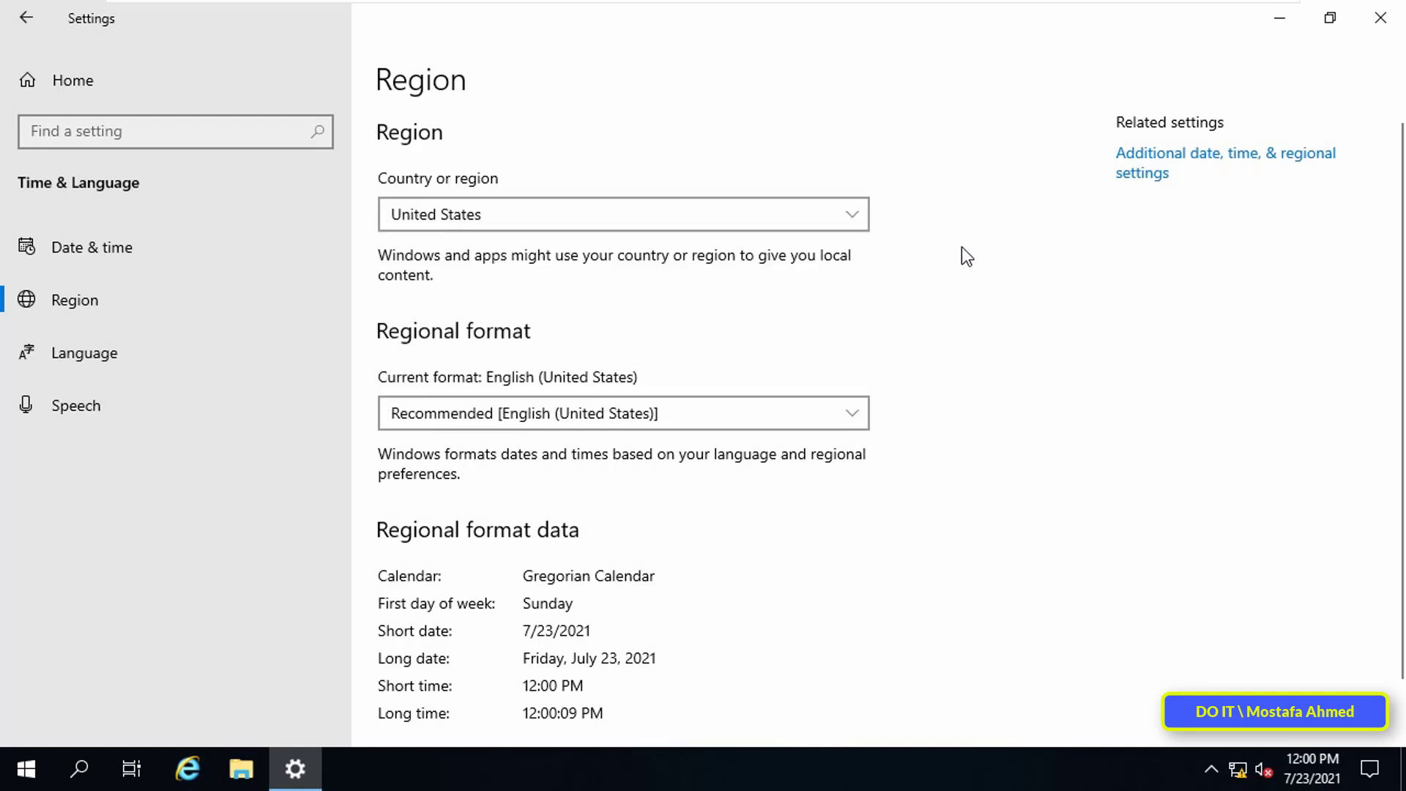
mouse_move(1181, 163)
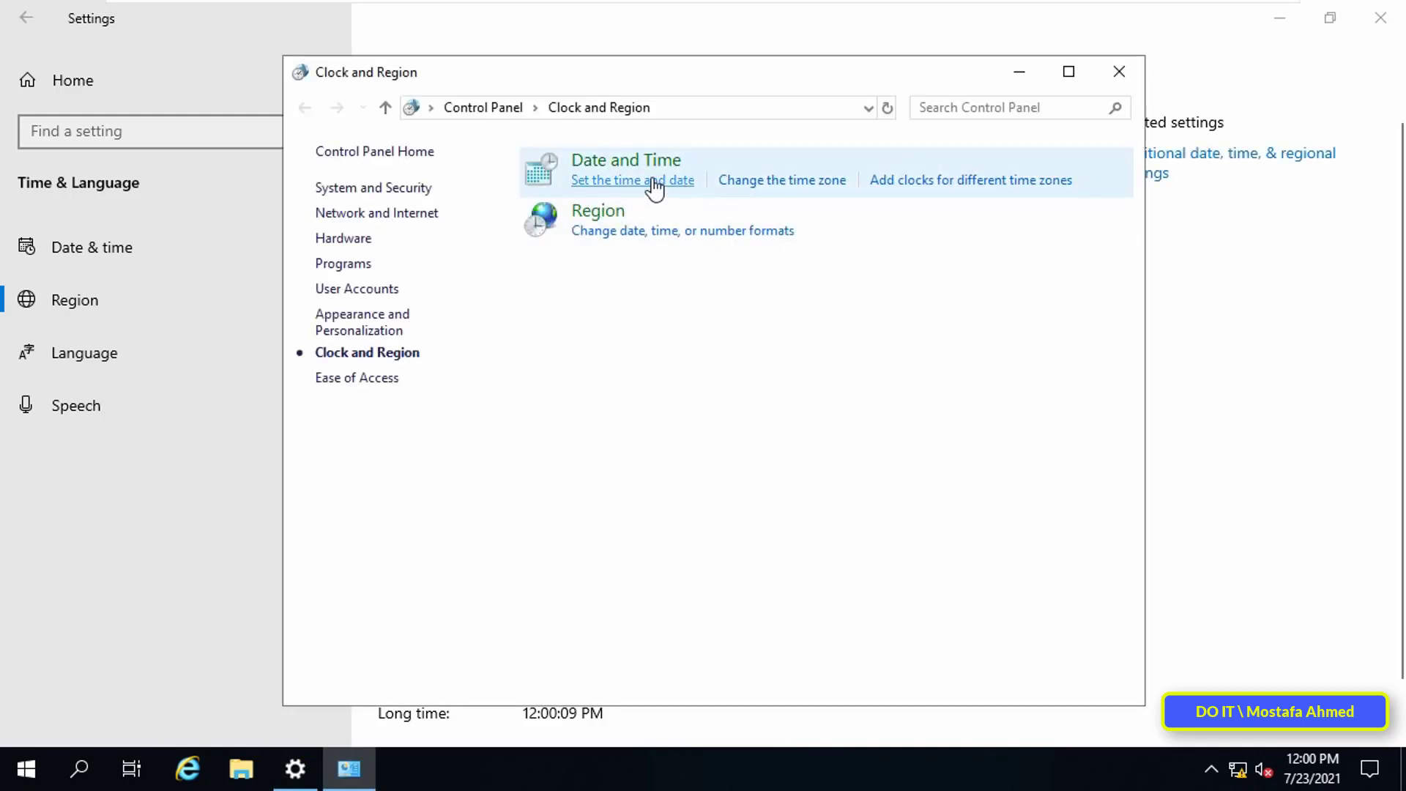
Step: Review the Date and Time dialog, then close it back to the desktop
left_click(633, 180)
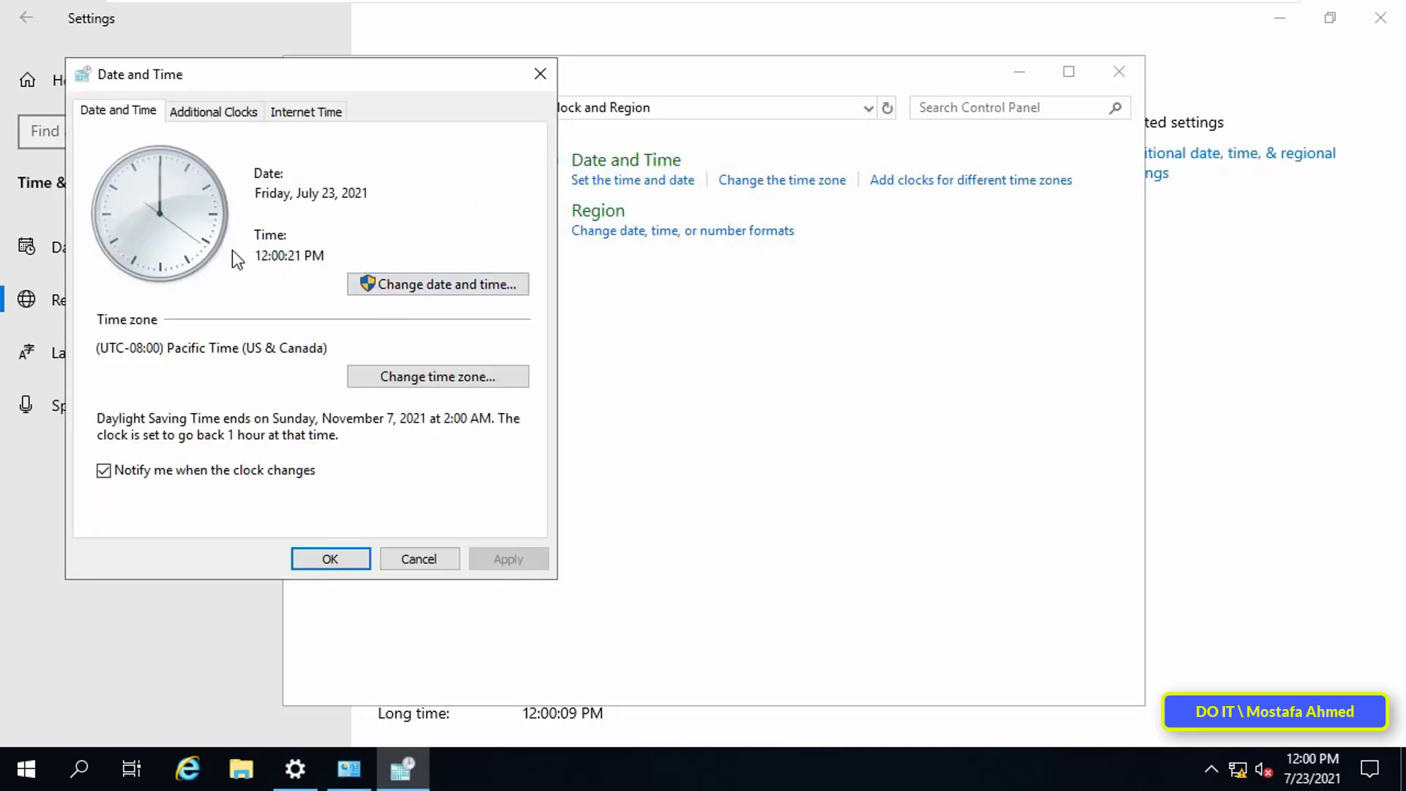
left_click(438, 284)
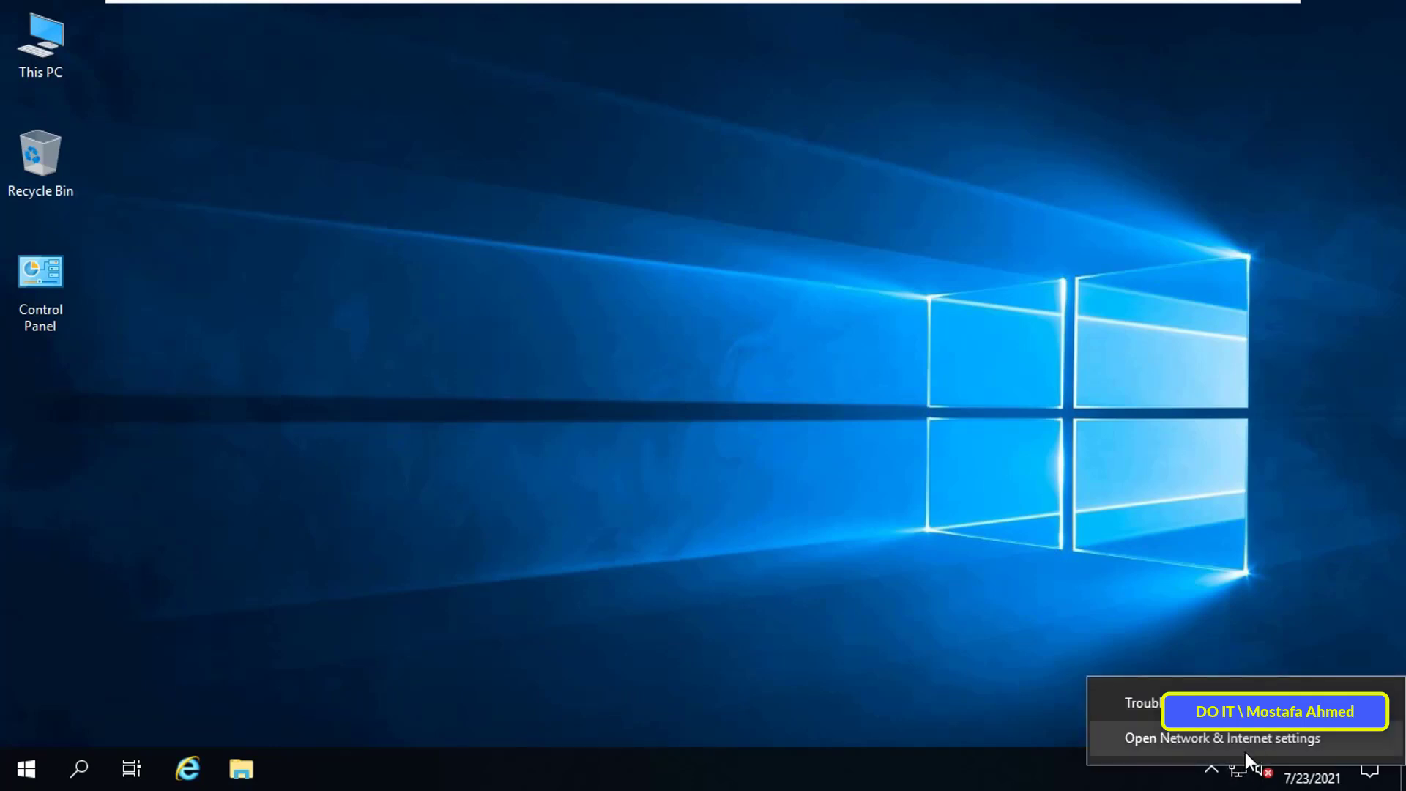
Step: Reach the Network Connections window with Ethernet0 via Network & Internet > Ethernet > Change adapter options
left_click(1217, 738)
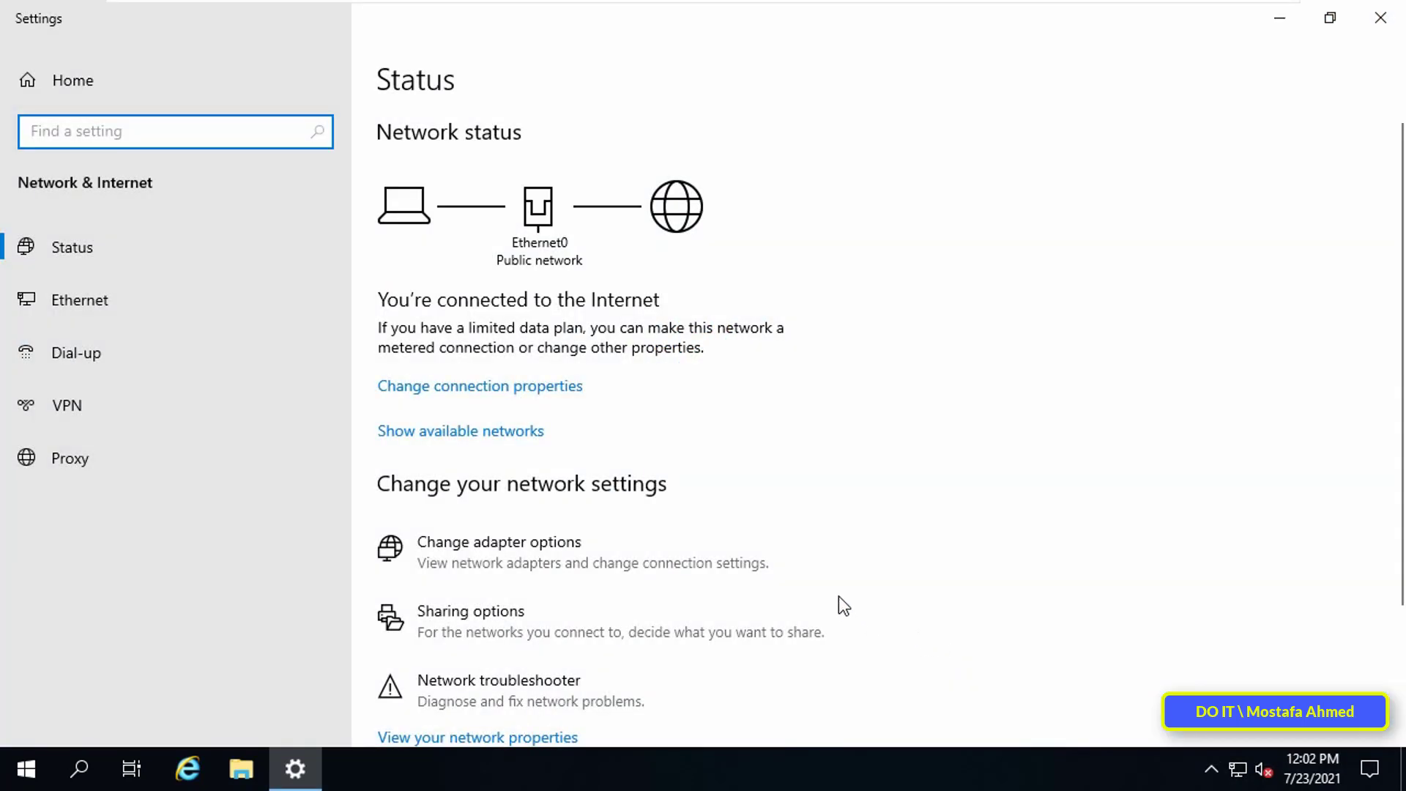
mouse_move(273, 577)
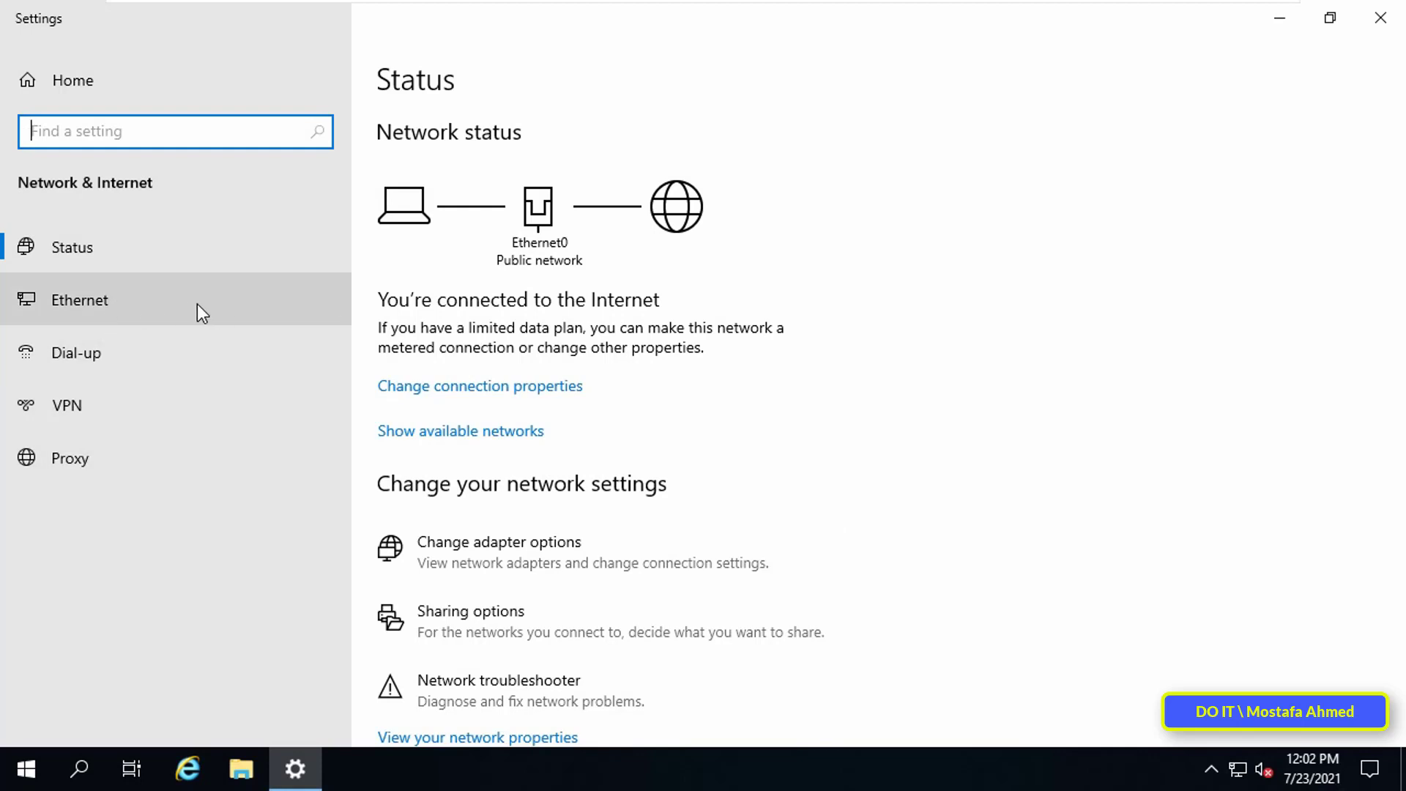
mouse_move(248, 312)
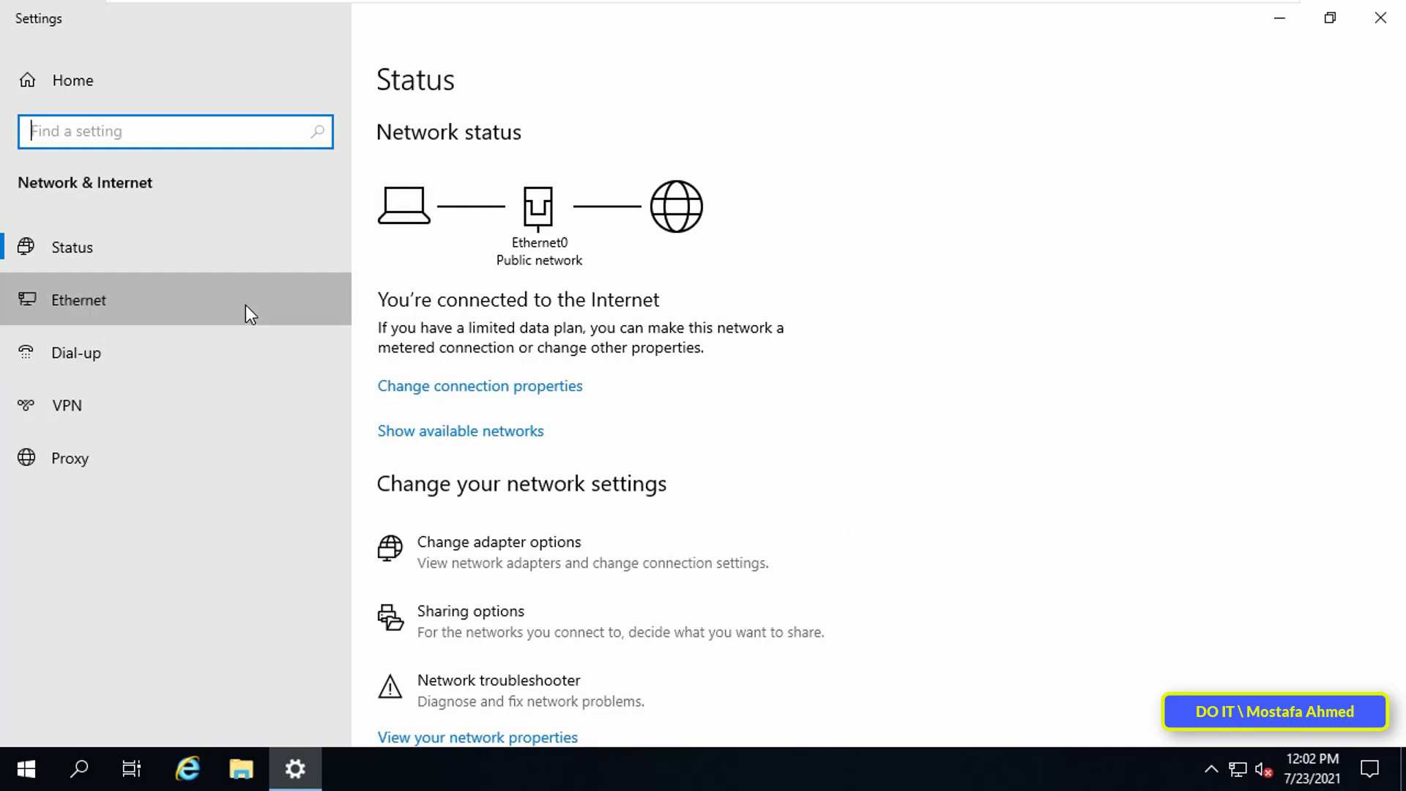
left_click(79, 301)
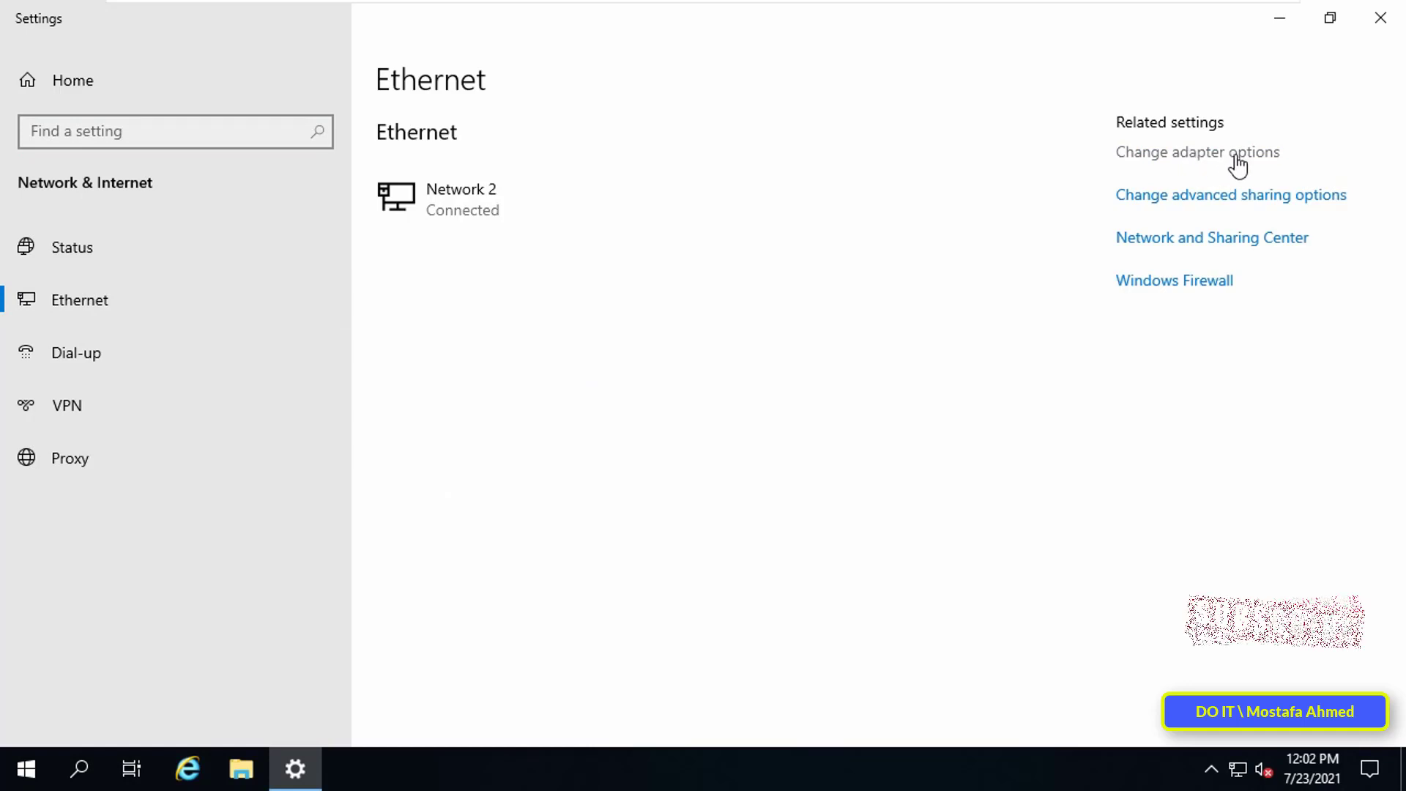
left_click(1193, 153)
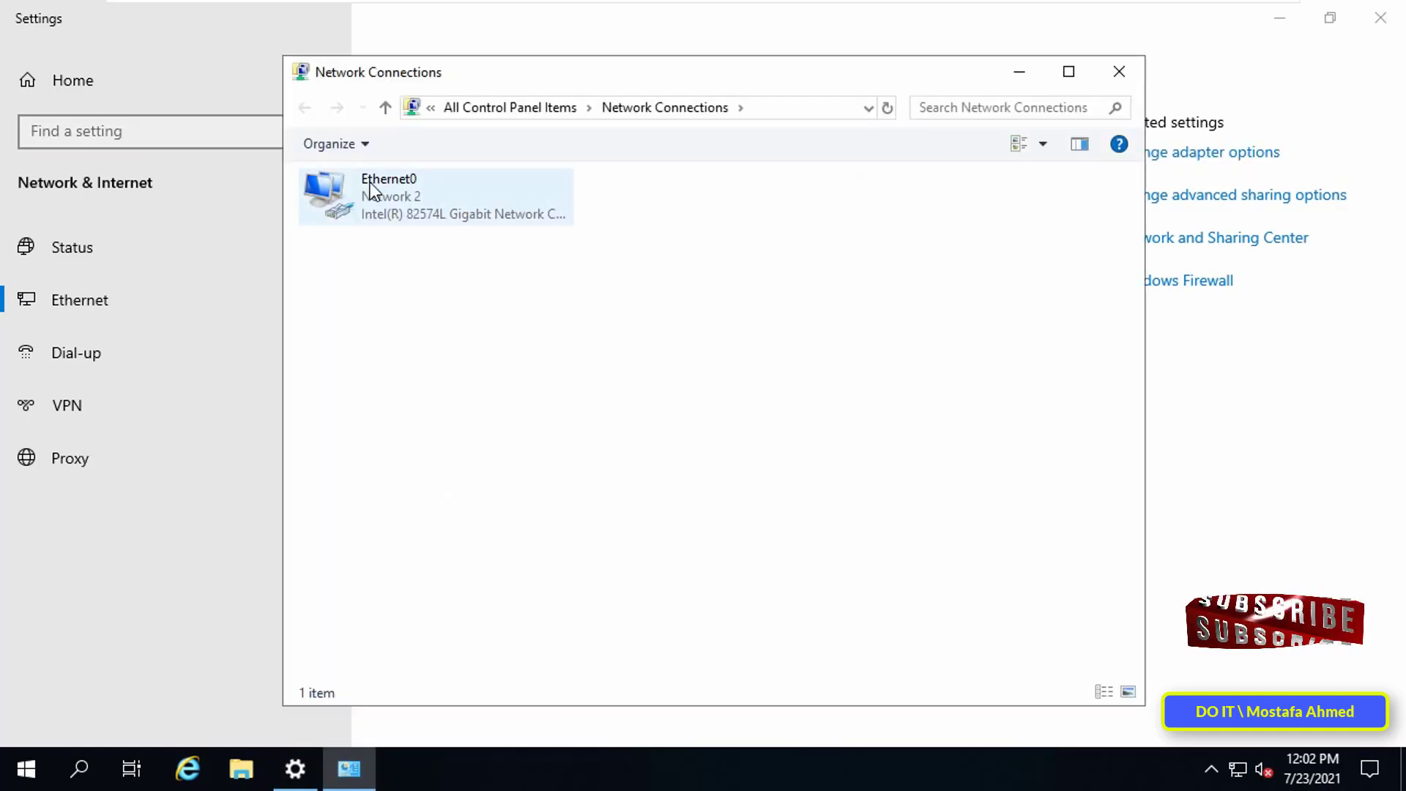
Step: Bring up the Ethernet0 IPv4 properties to review the static IP options, then close the windows
double_click(389, 196)
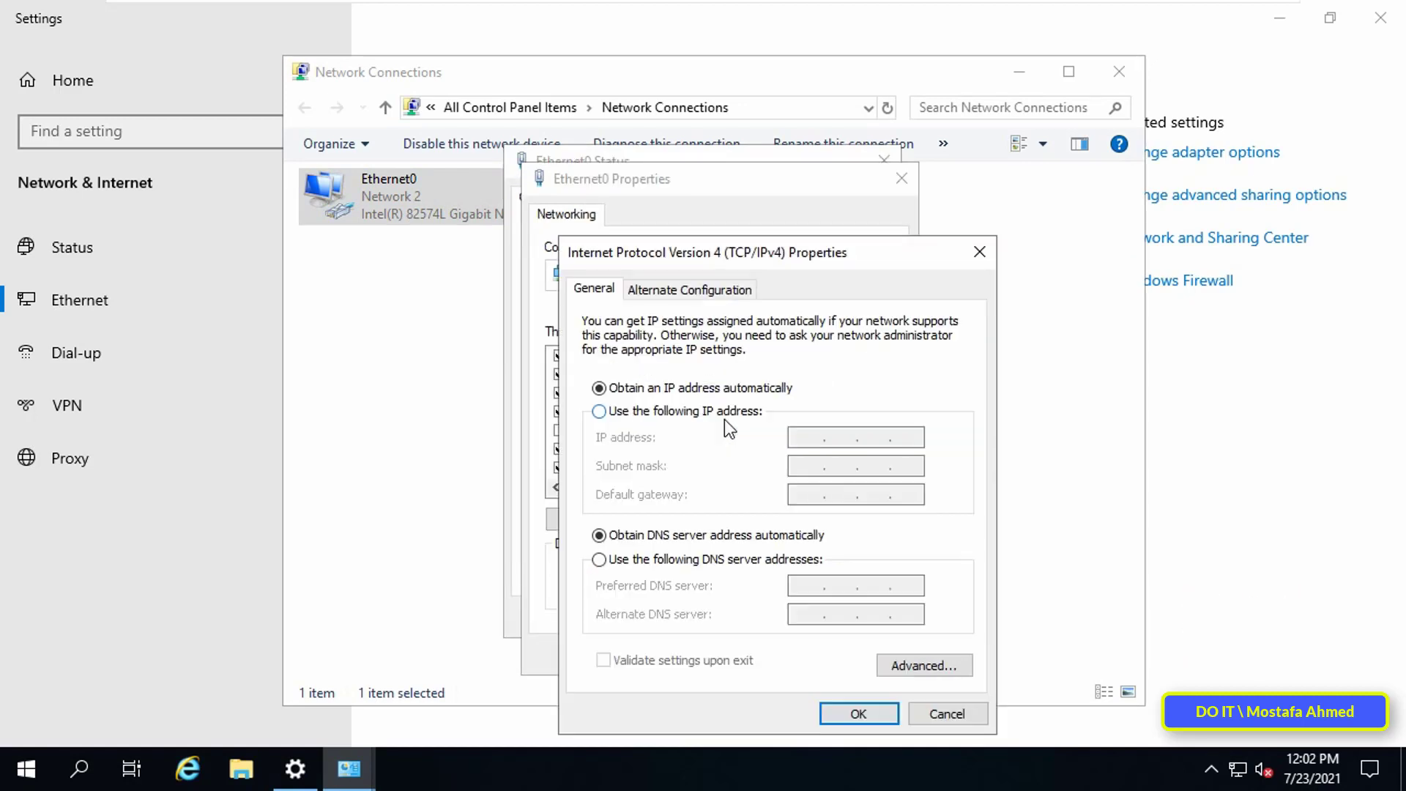
left_click(598, 411)
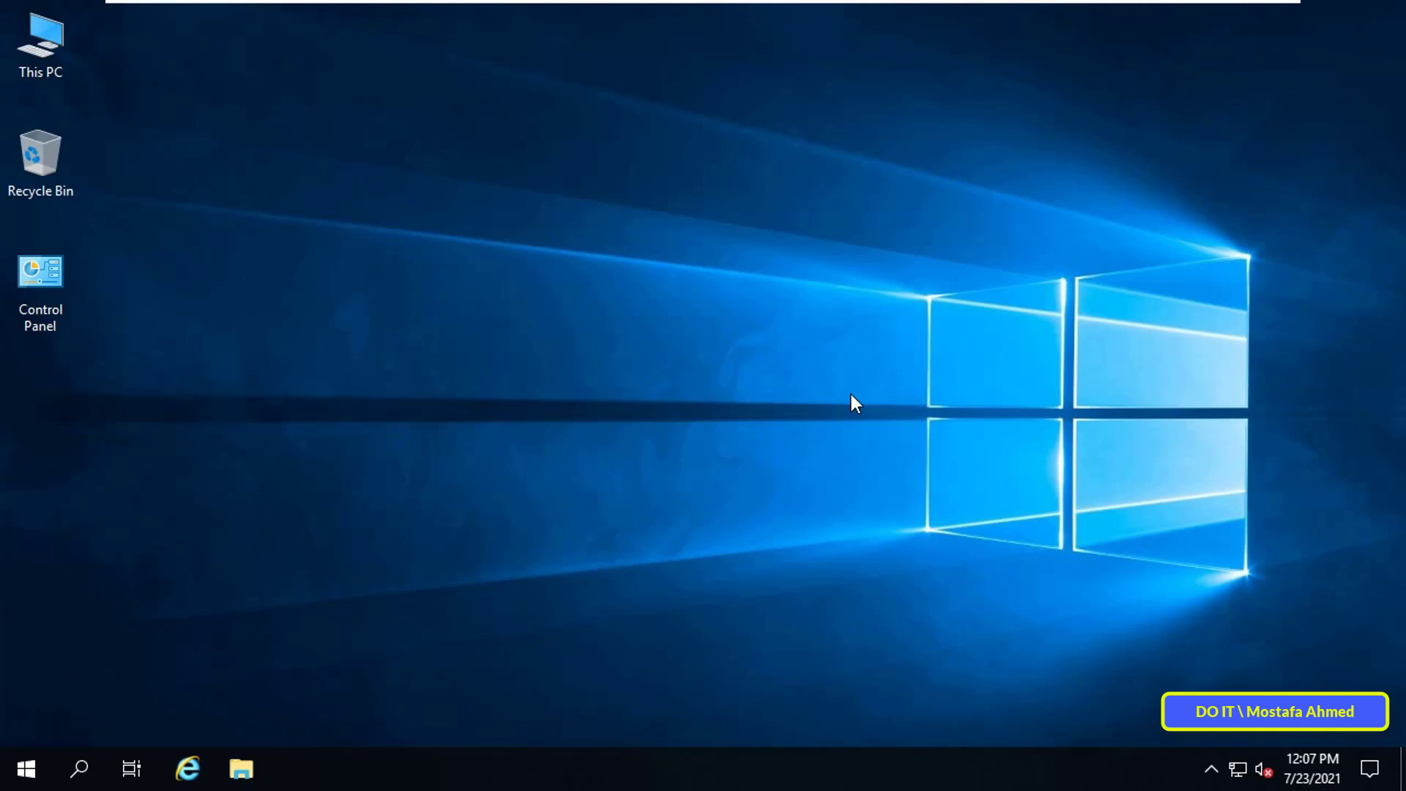
Step: Reach the Windows Update page via Start, Settings and Update & Security
left_click(24, 768)
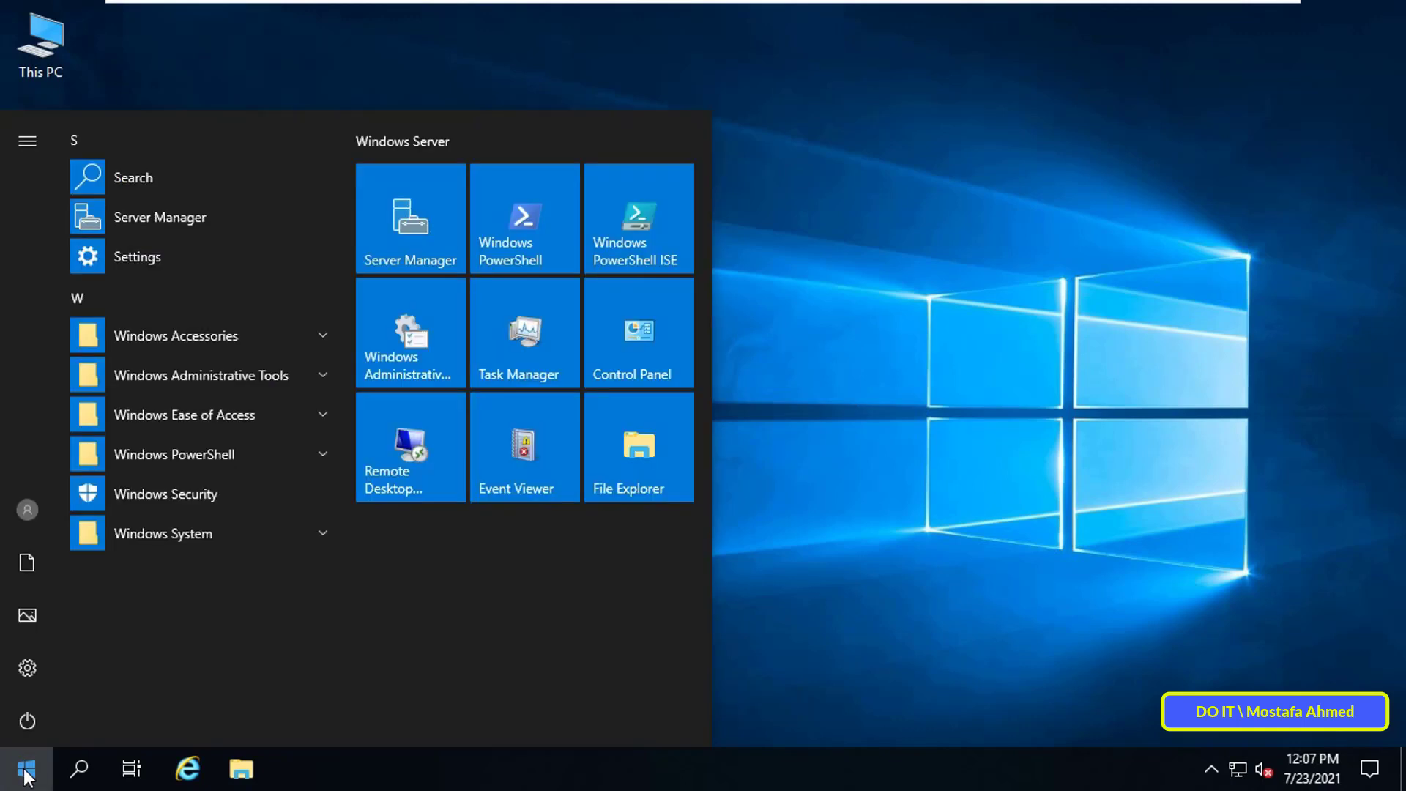
mouse_move(28, 665)
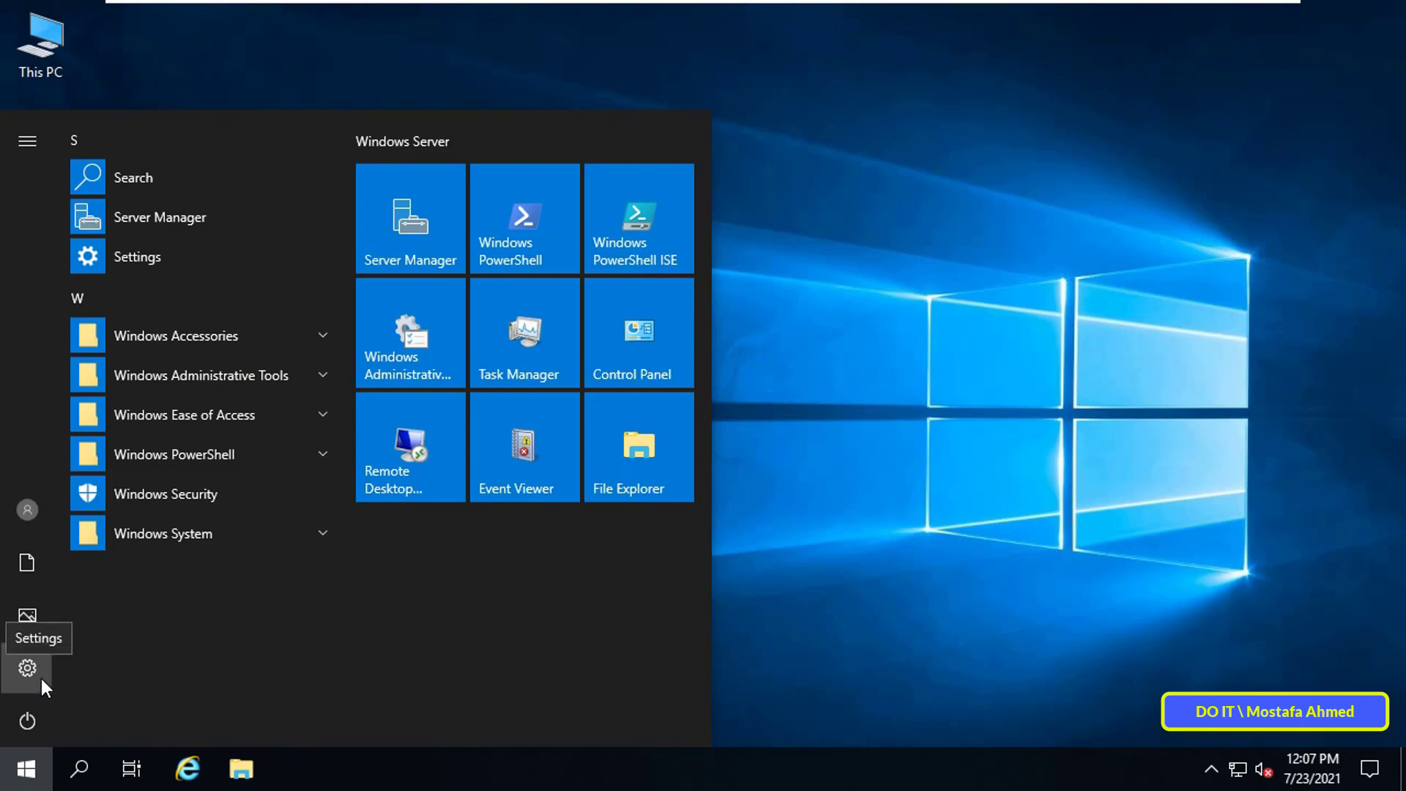
left_click(26, 665)
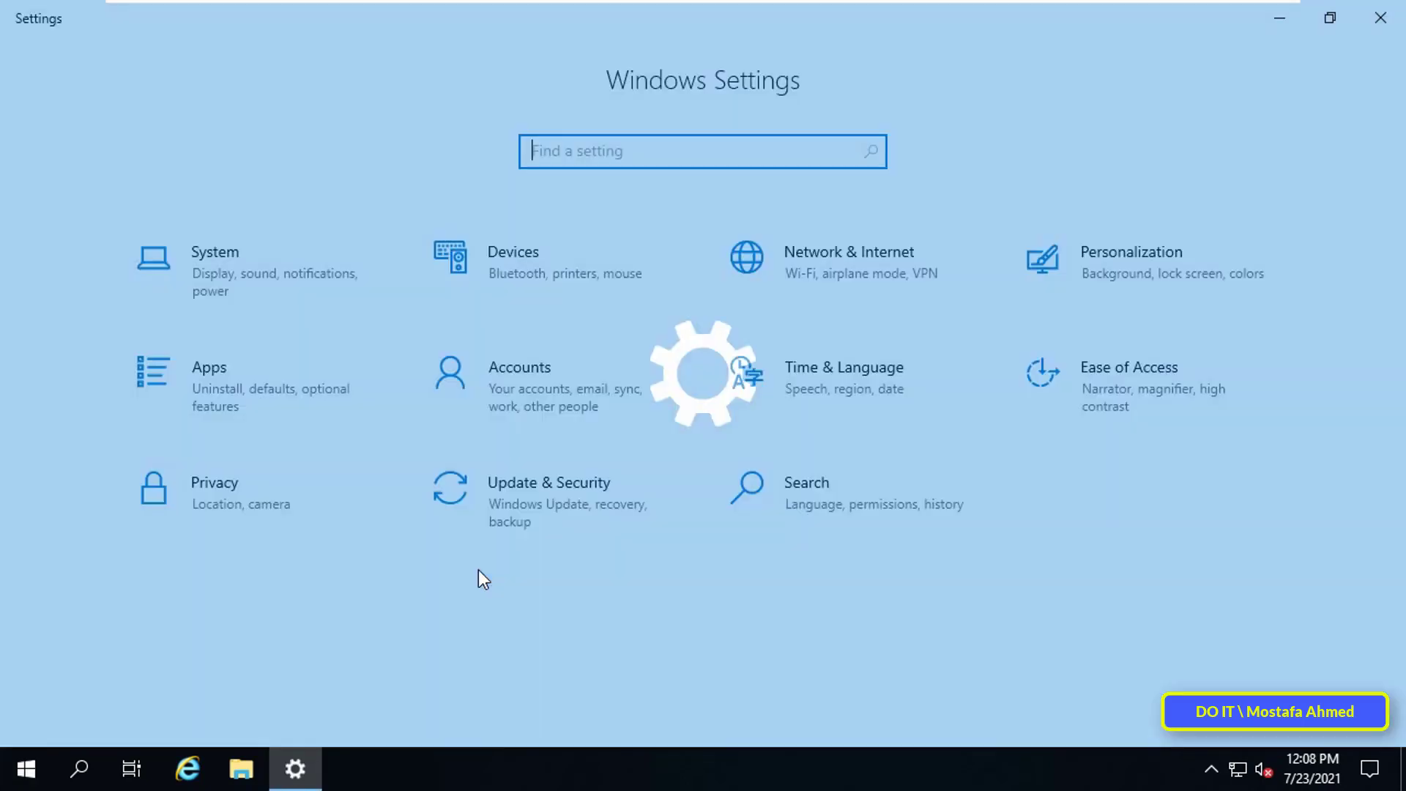
mouse_move(563, 525)
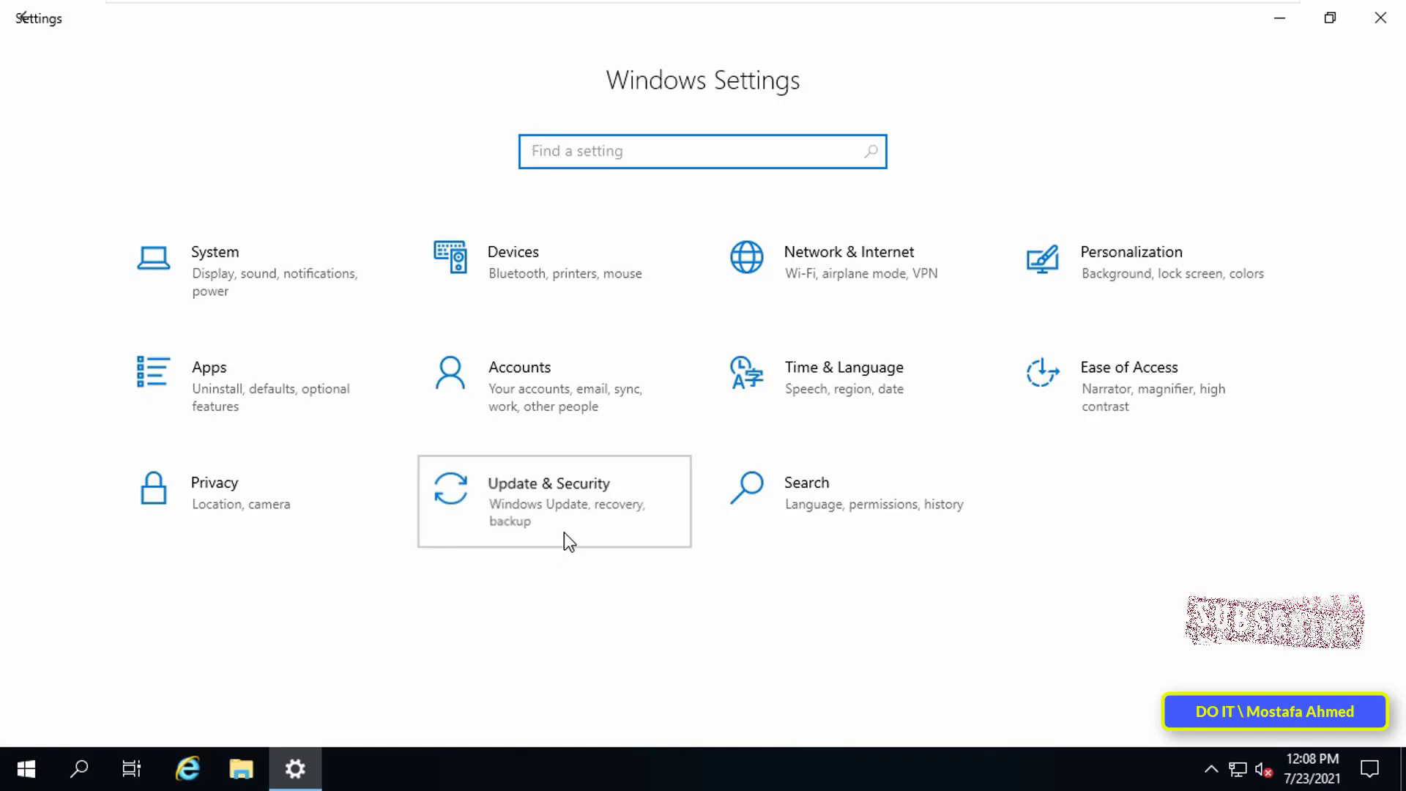
left_click(548, 495)
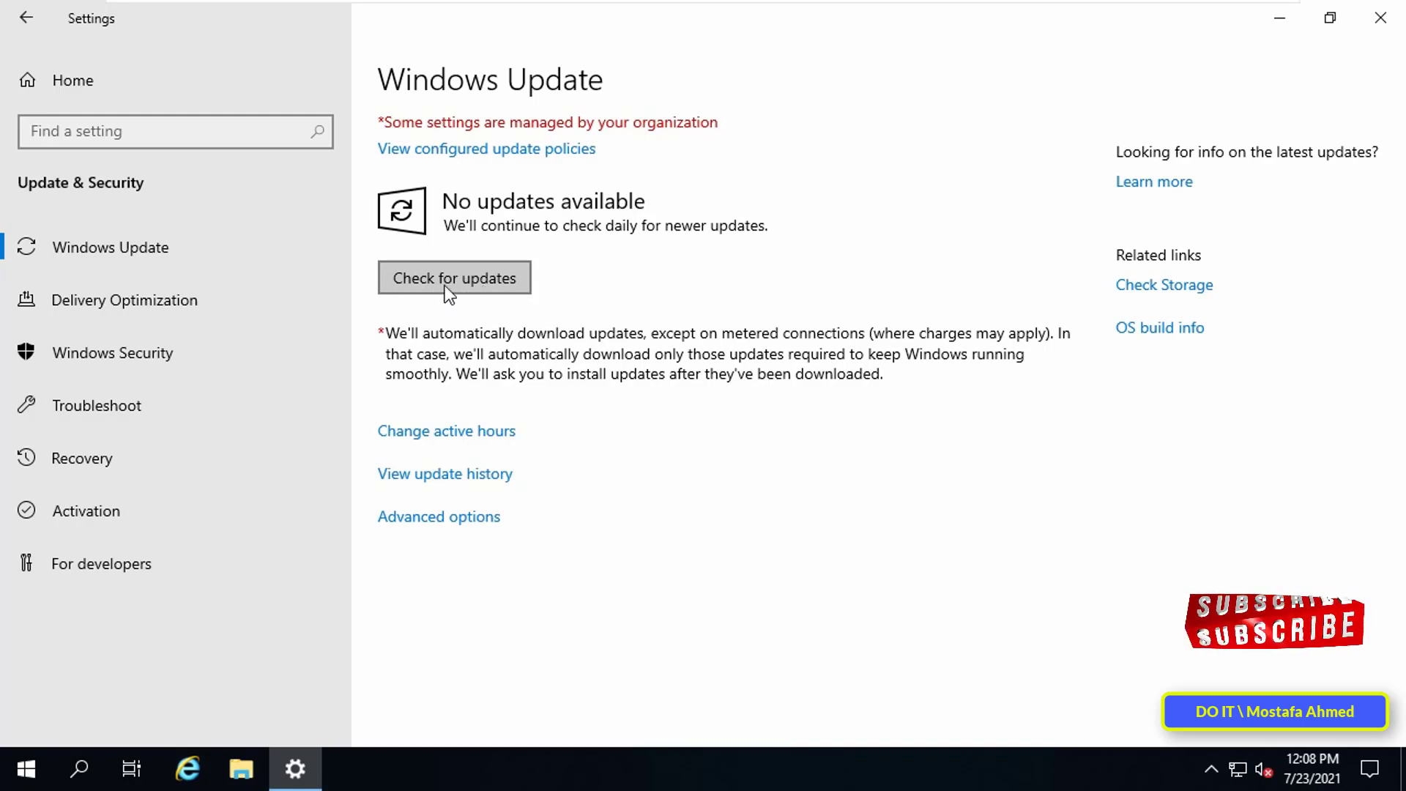
Step: Start a manual check for new Windows updates
left_click(454, 279)
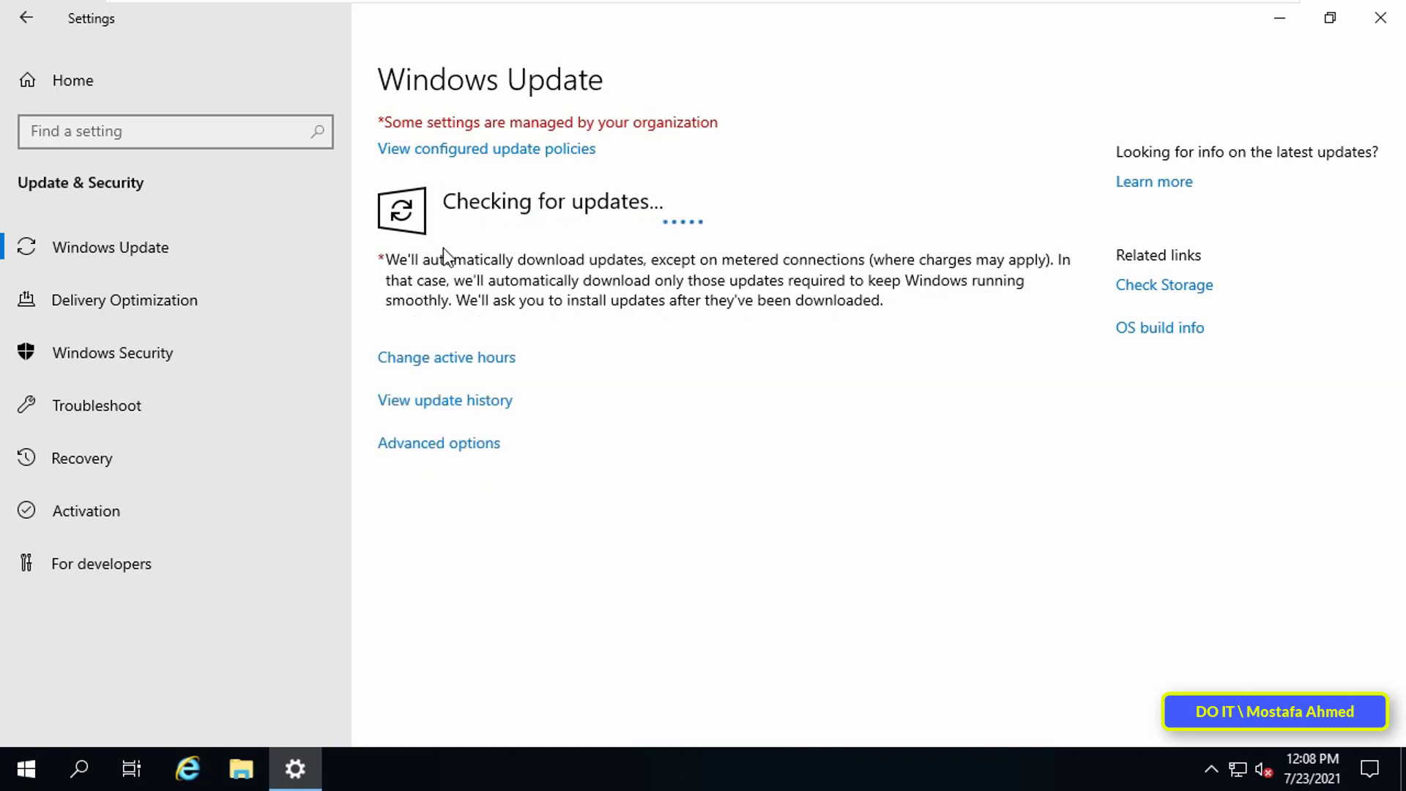
mouse_move(425, 313)
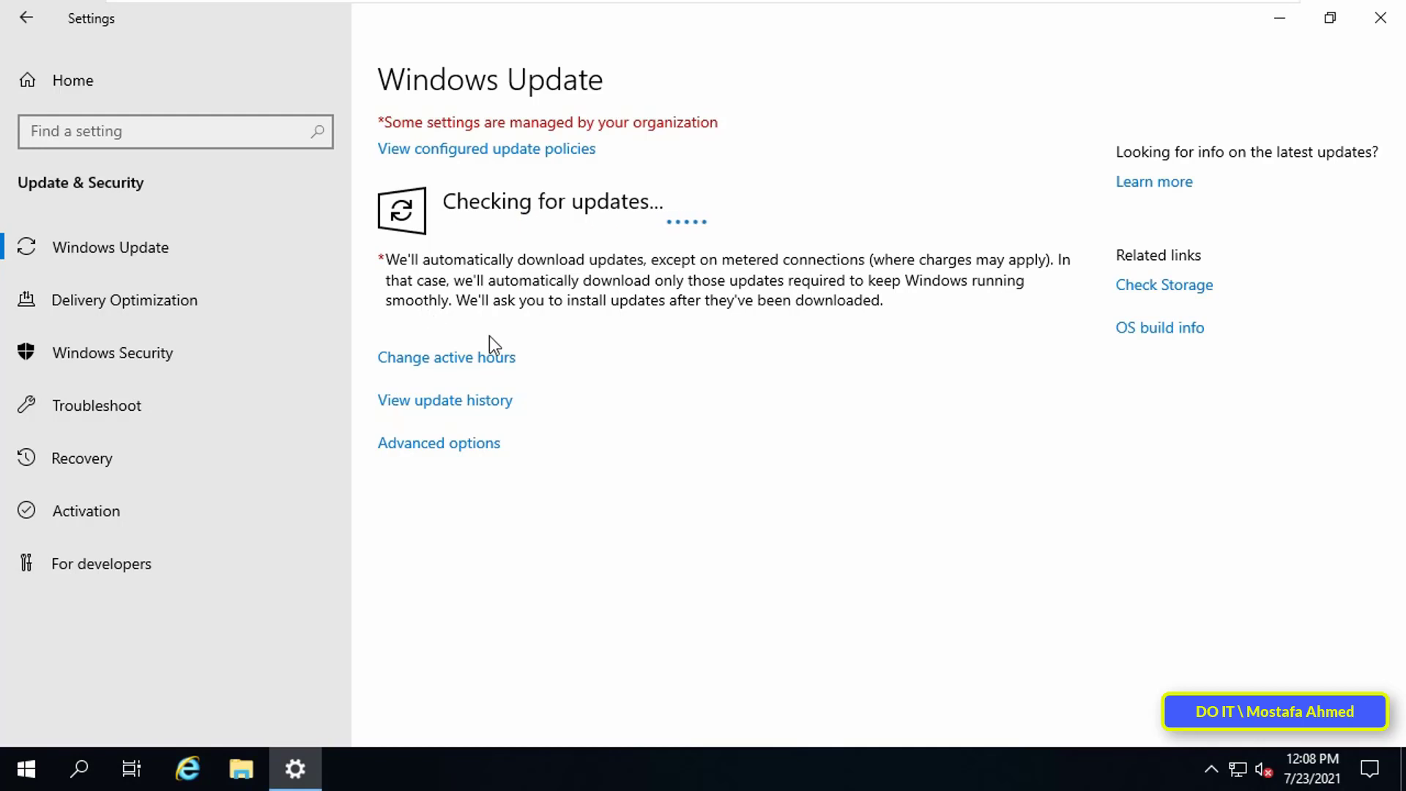
mouse_move(861, 586)
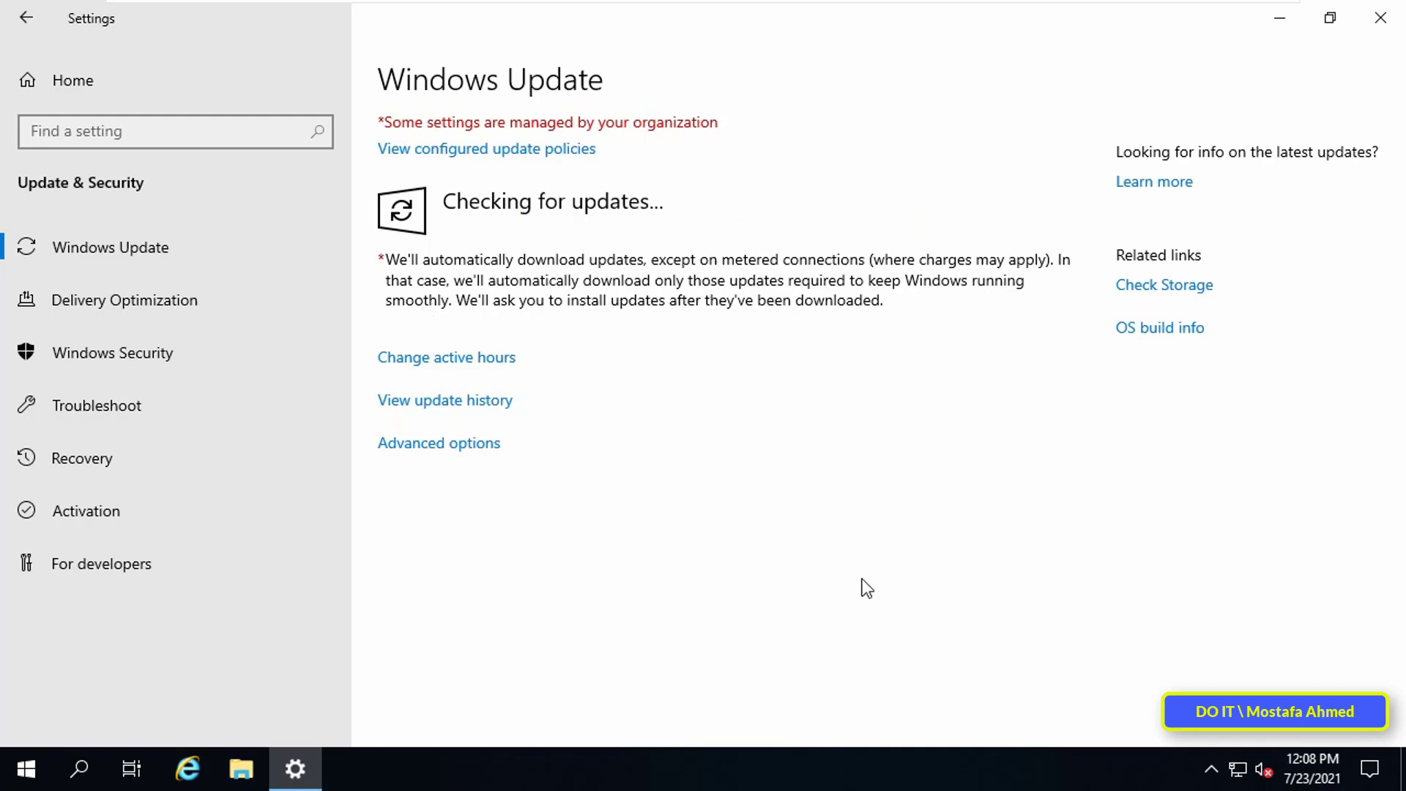